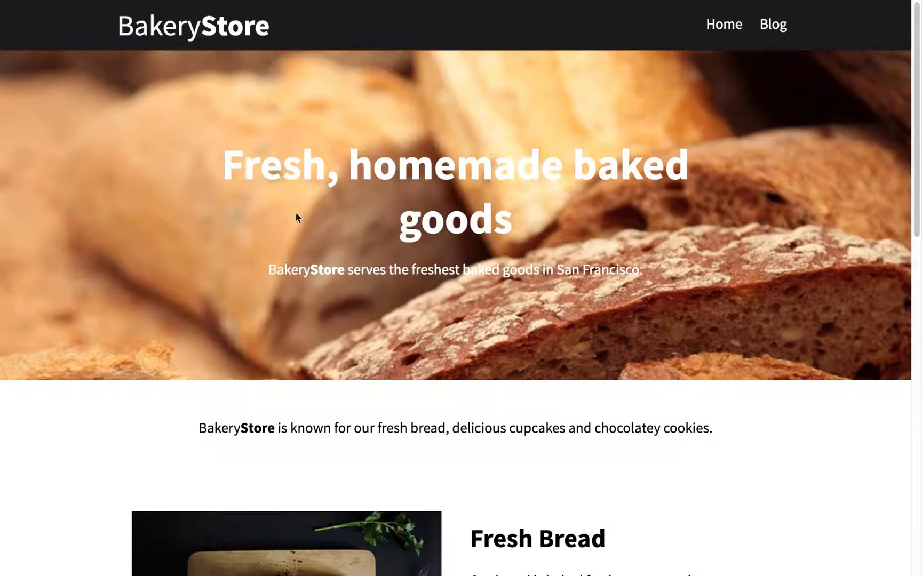
pyautogui.moveTo(445, 330)
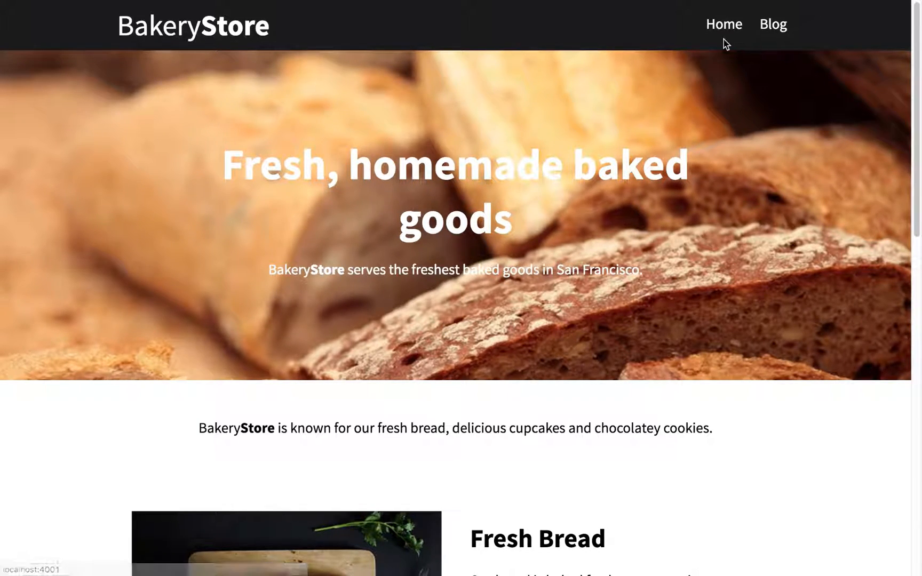
pyautogui.moveTo(774, 25)
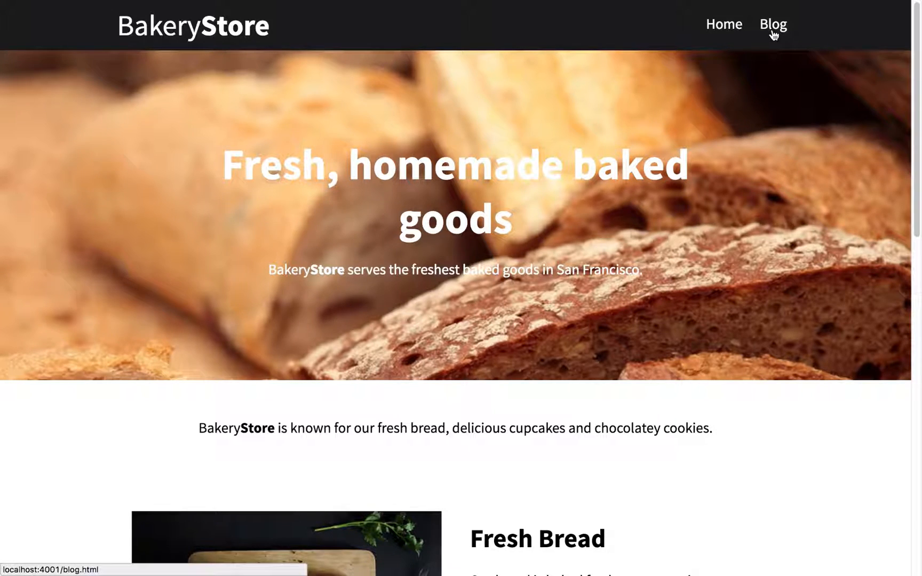
# - Give the Home anchor {% if page.url == "/" %}class="active"{% endif %} after its href
pyautogui.click(773, 25)
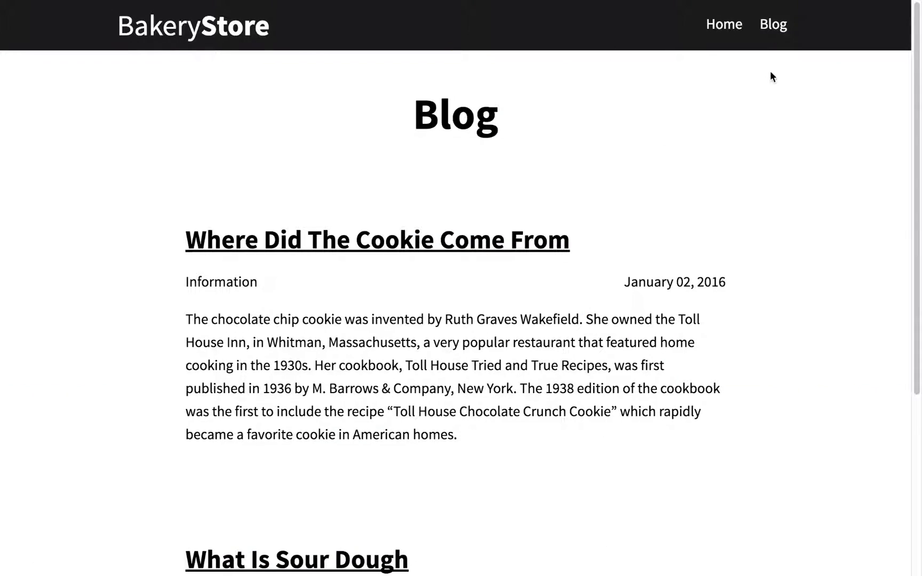
pyautogui.click(724, 24)
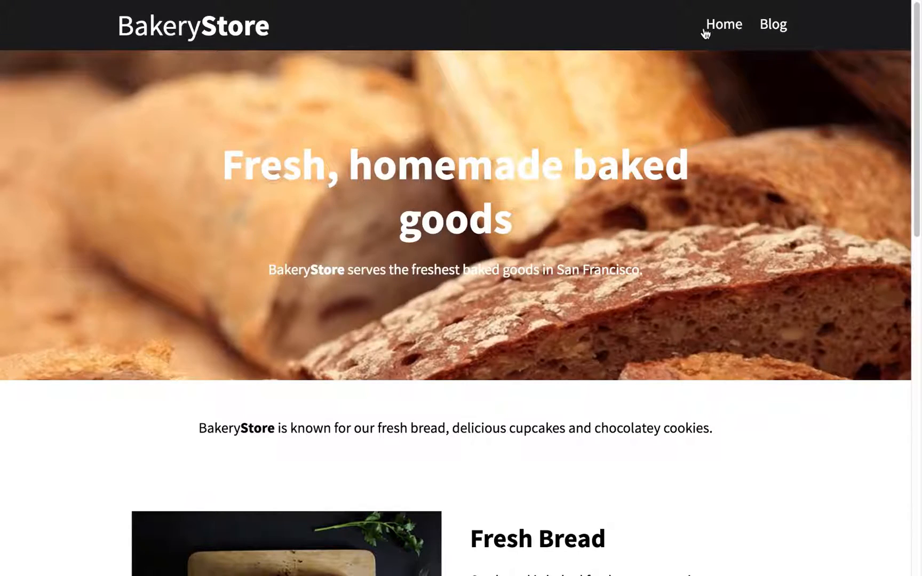
pyautogui.moveTo(717, 54)
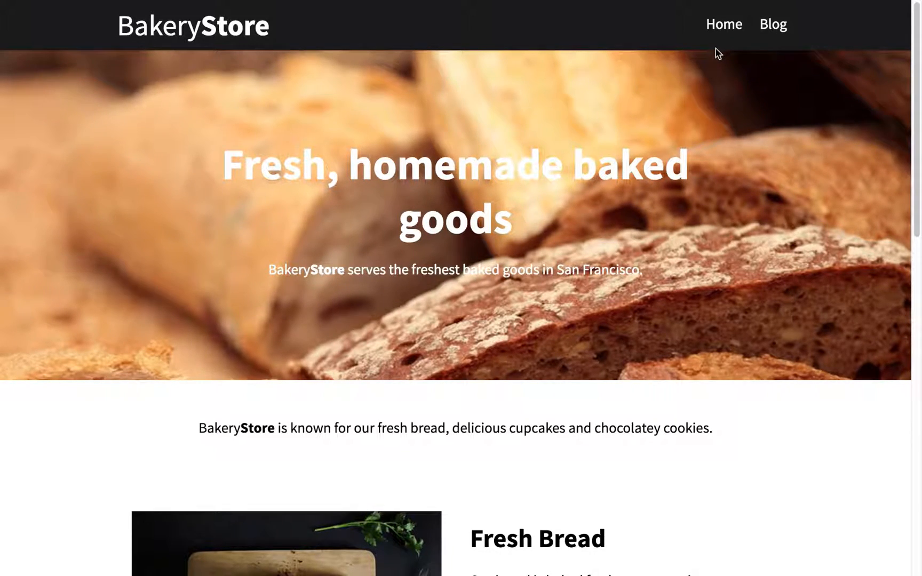
pyautogui.moveTo(638, 155)
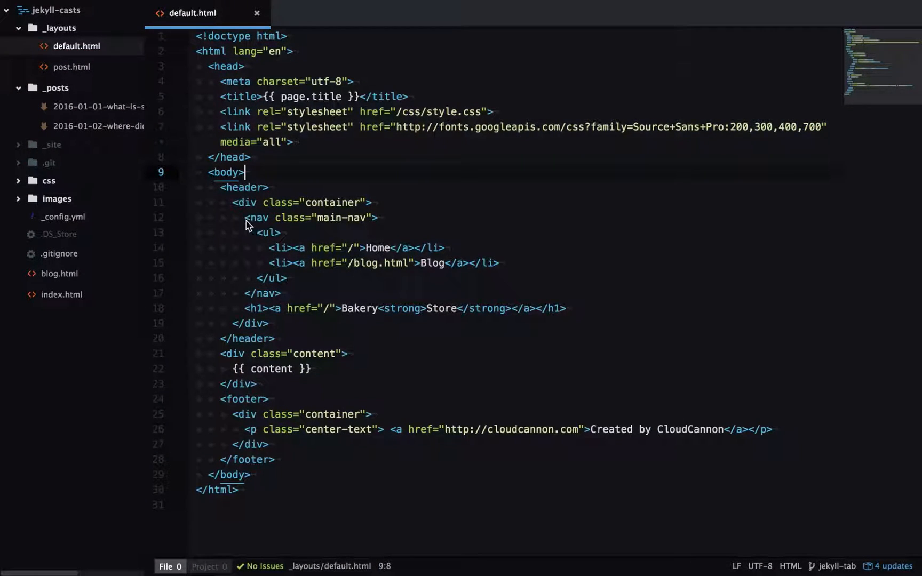
pyautogui.moveTo(245, 217); pyautogui.dragTo(282, 292)
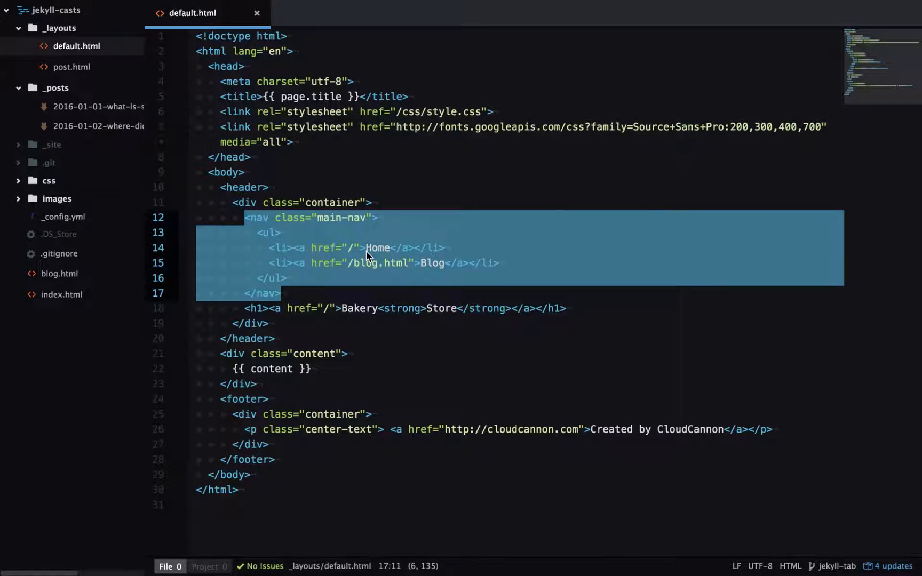
pyautogui.click(365, 248)
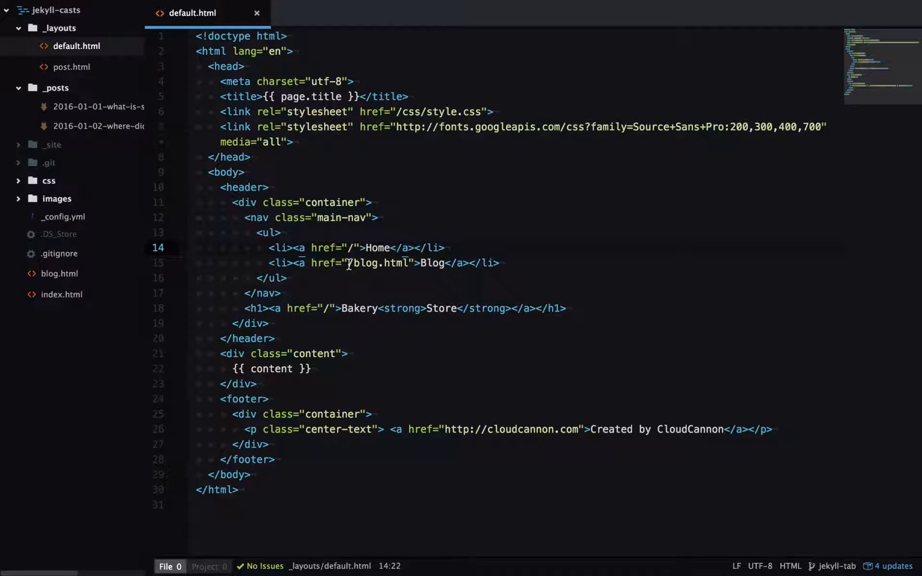
pyautogui.click(352, 262)
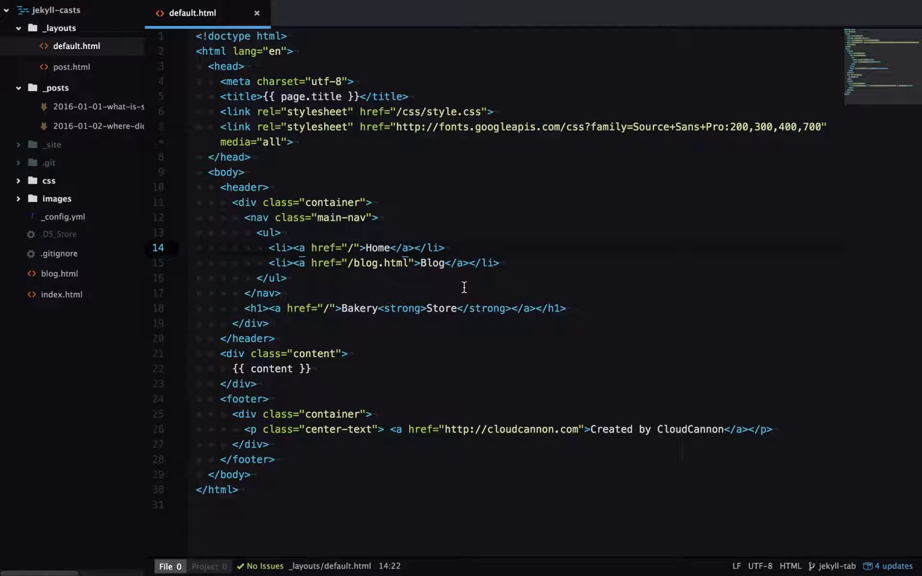
pyautogui.write('{}')
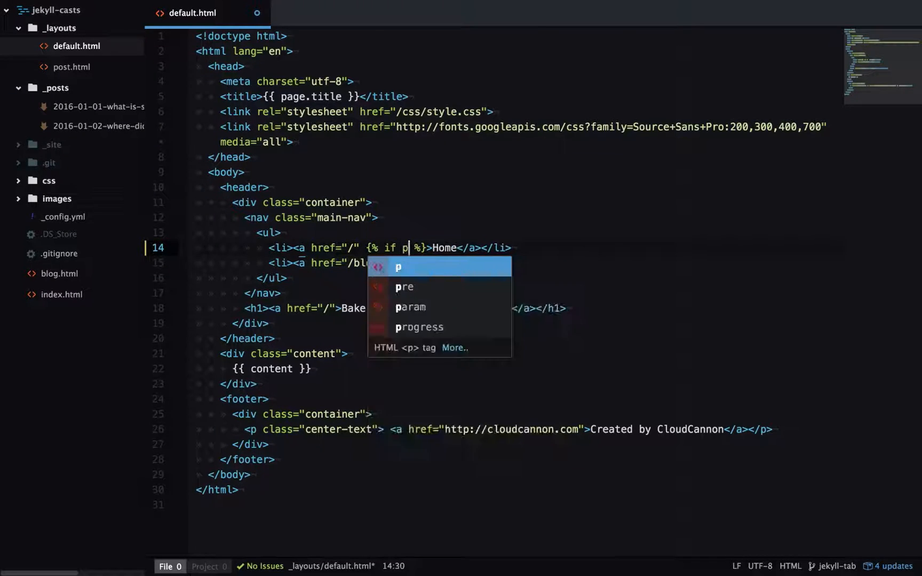
pyautogui.write('age.url == "/" %}{% endif')
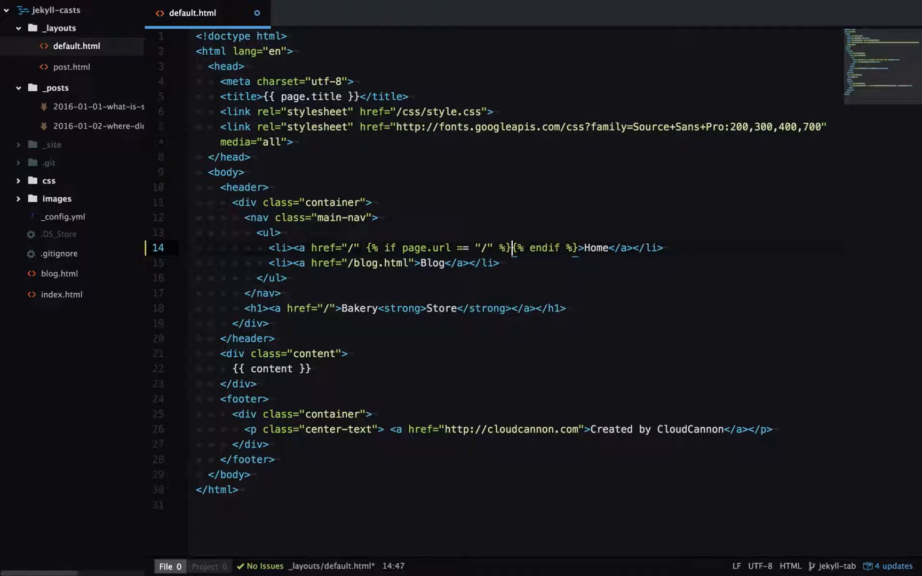
pyautogui.write('class=')
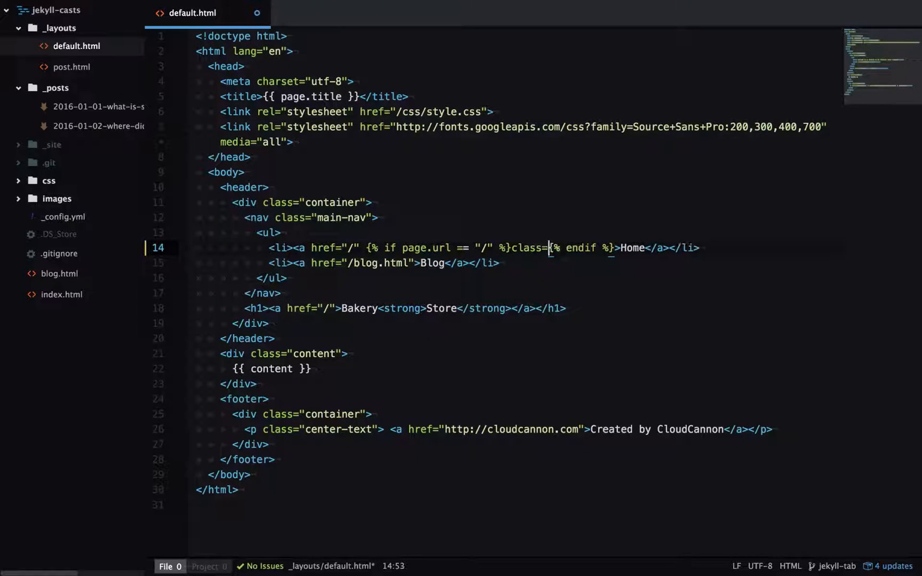
pyautogui.write('"active"')
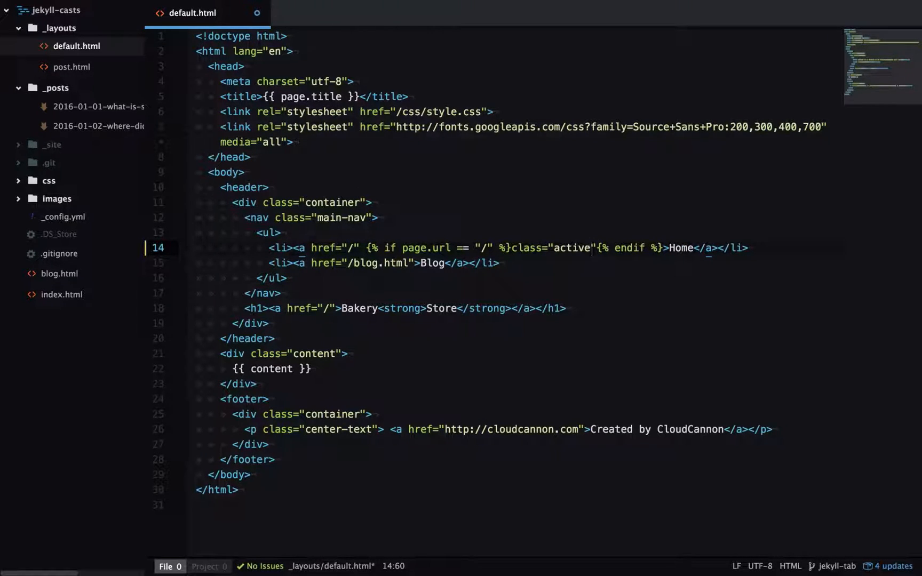
# - Give the Blog anchor the same conditional testing page.url == "/blog.html"
pyautogui.click(423, 262)
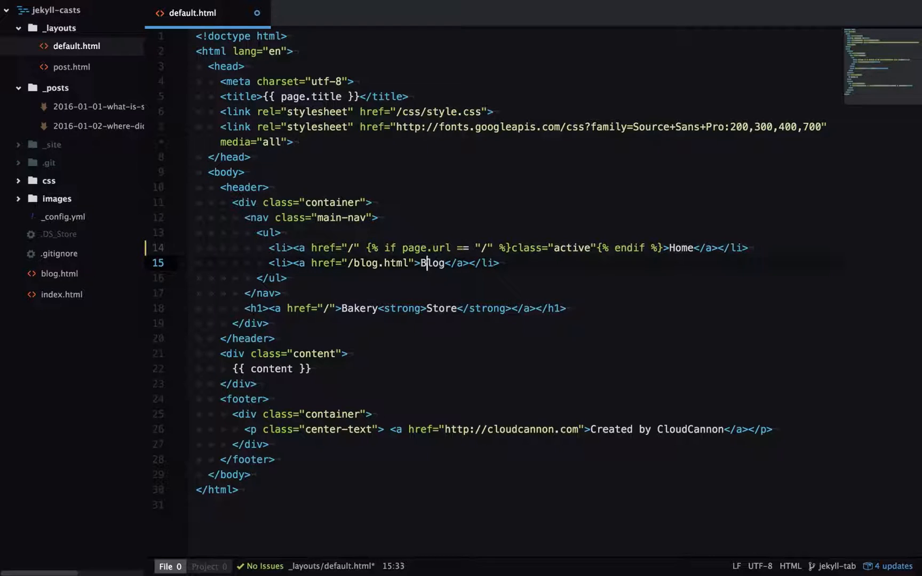
pyautogui.write('" "')
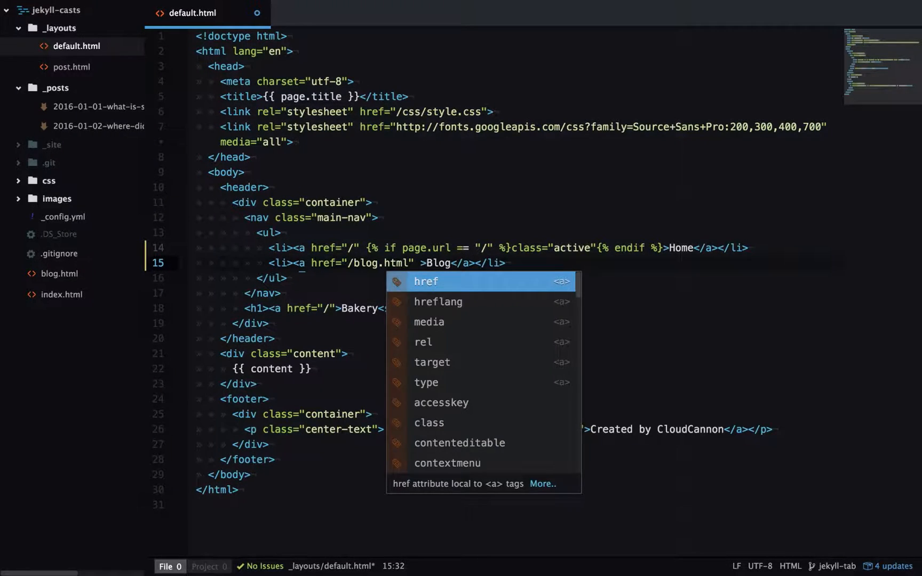
pyautogui.write('{% if page.url == "')
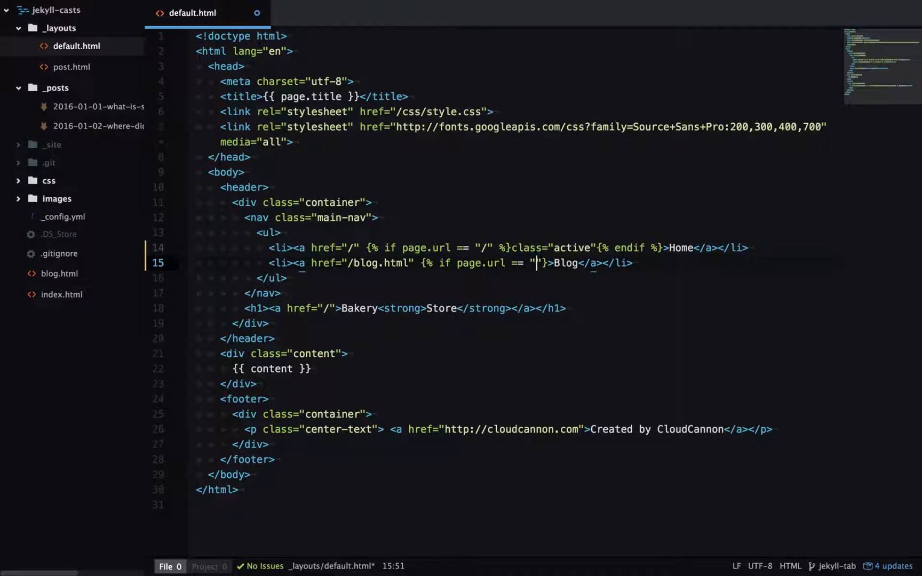
pyautogui.write('/blog')
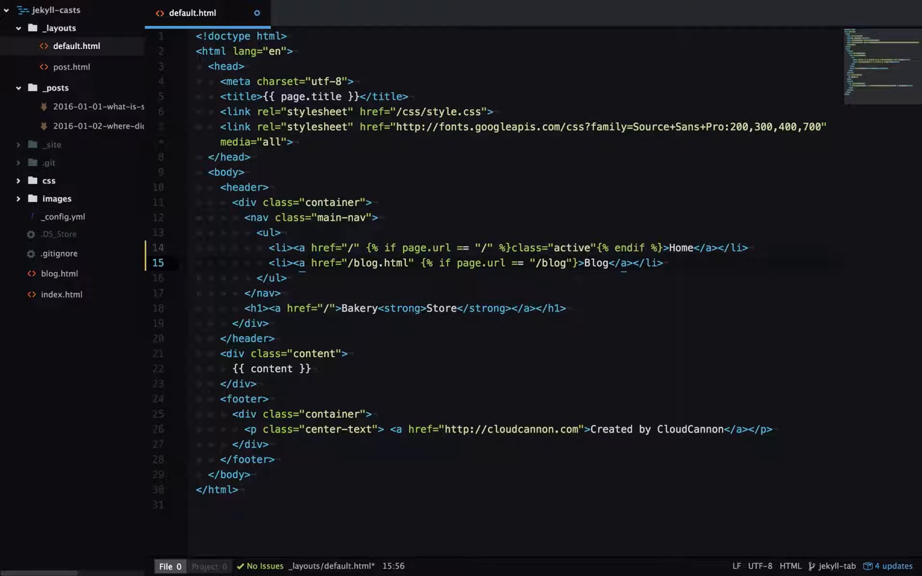
pyautogui.write('.html')
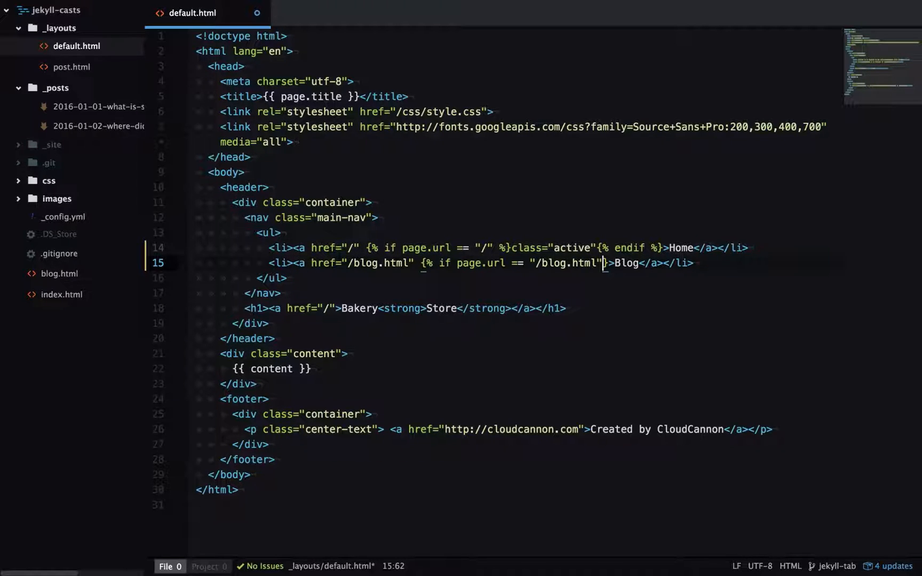
pyautogui.write('%}class="active"{% endif %')
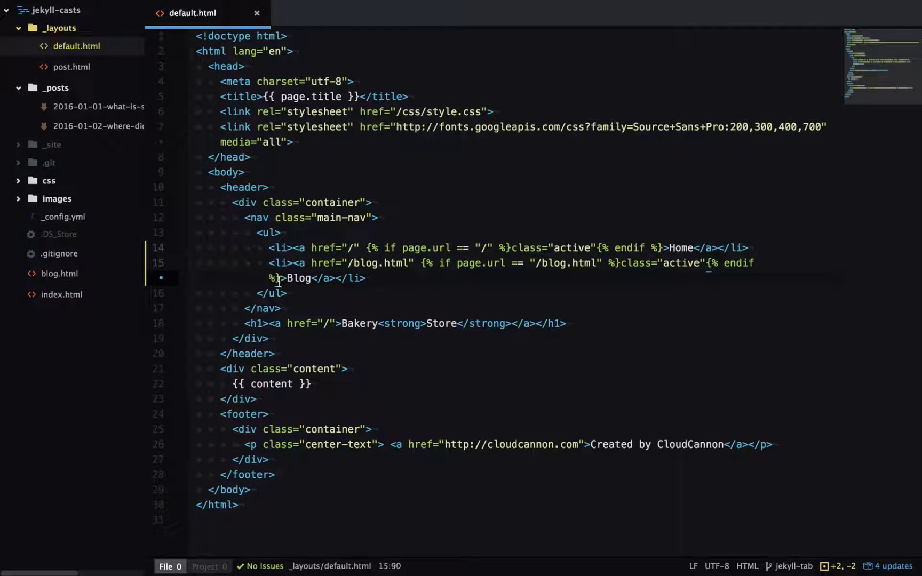
# - Append a.active { color: #ffe000 } at the bottom of css/style.css
pyautogui.click(47, 180)
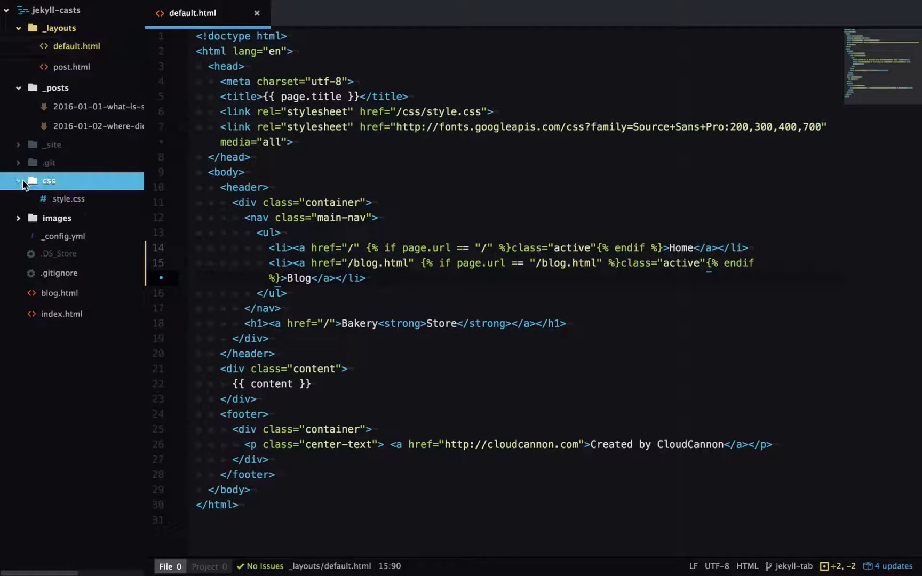
pyautogui.click(69, 198)
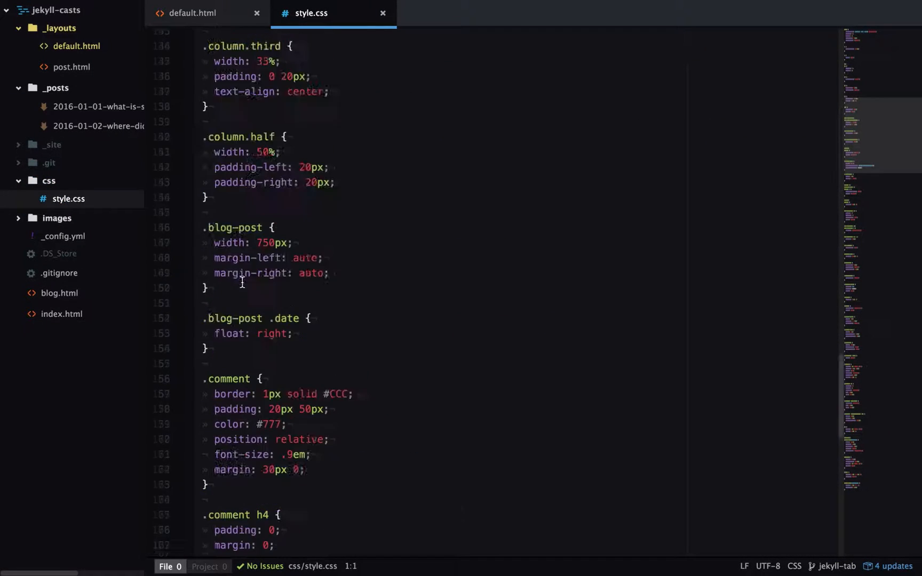
pyautogui.scroll(-3)
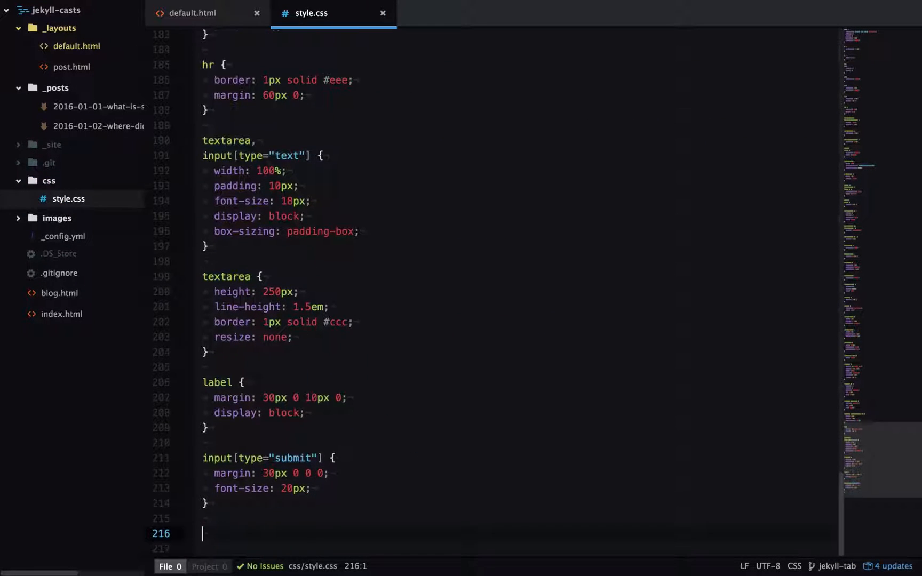
pyautogui.write('a.active')
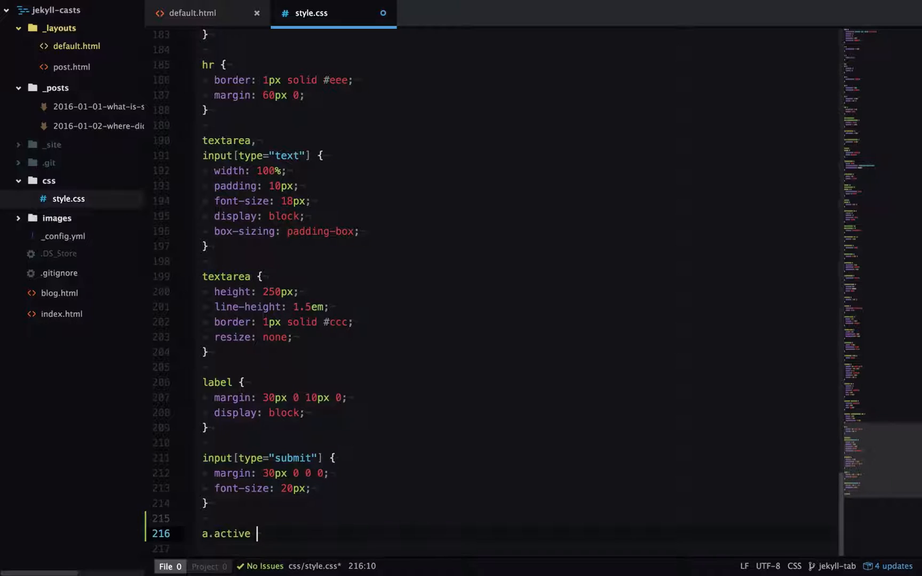
pyautogui.write('{')
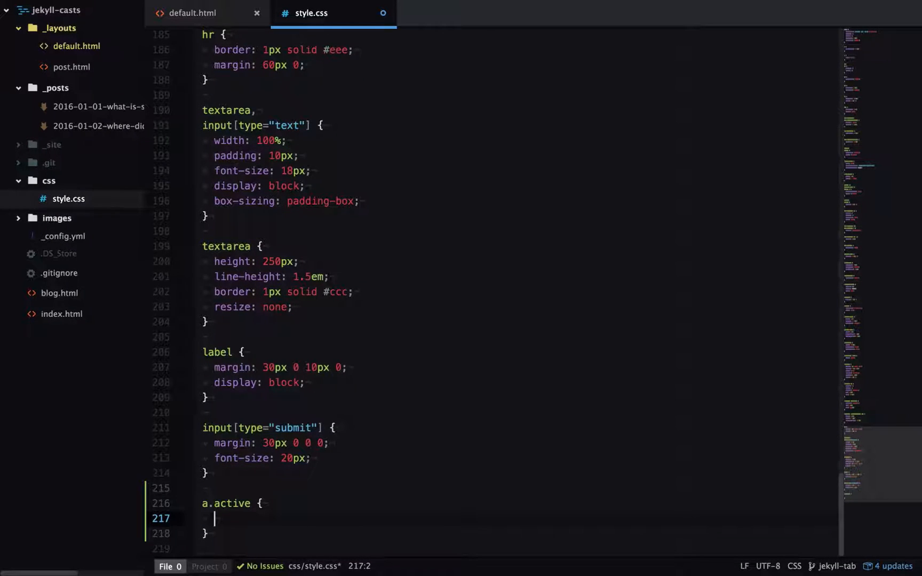
pyautogui.write('color: #')
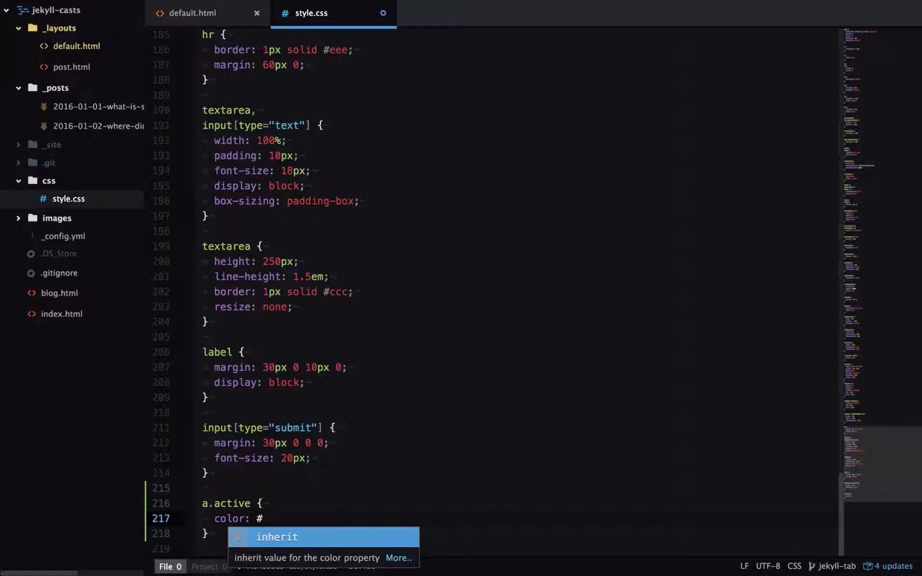
pyautogui.write('ffe000')
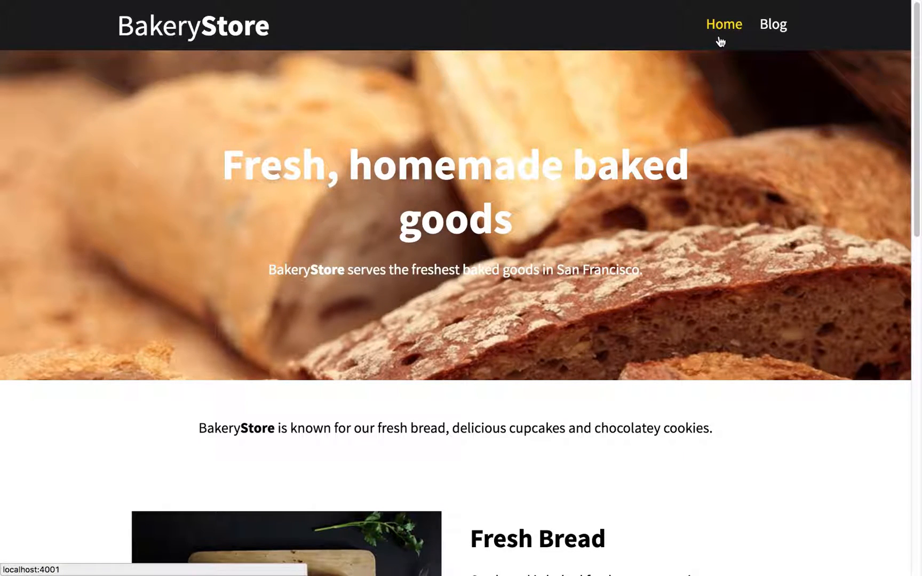
# - Follow the Home nav link on localhost:4001 to verify the active-link styling
pyautogui.click(773, 25)
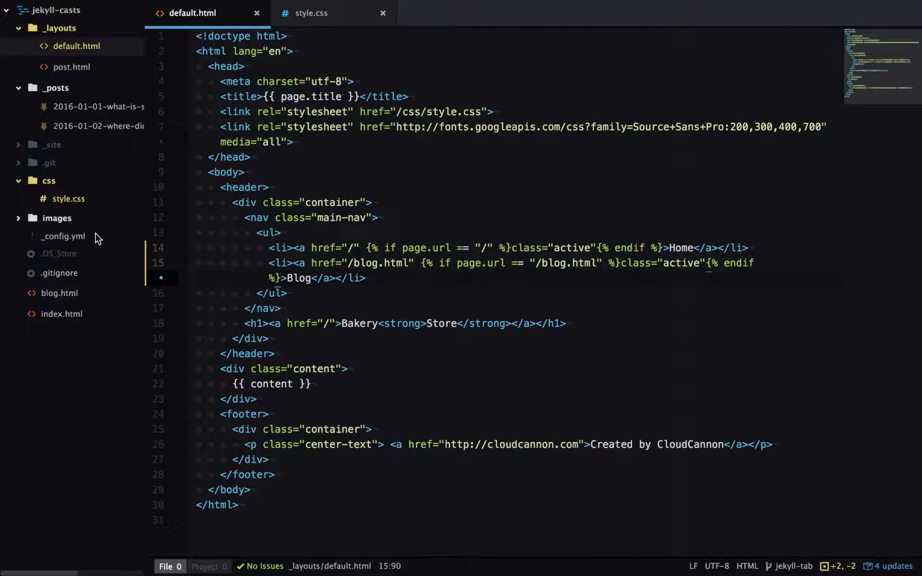
# - Add navigation_weight: 1 to index.html's front matter
pyautogui.click(60, 313)
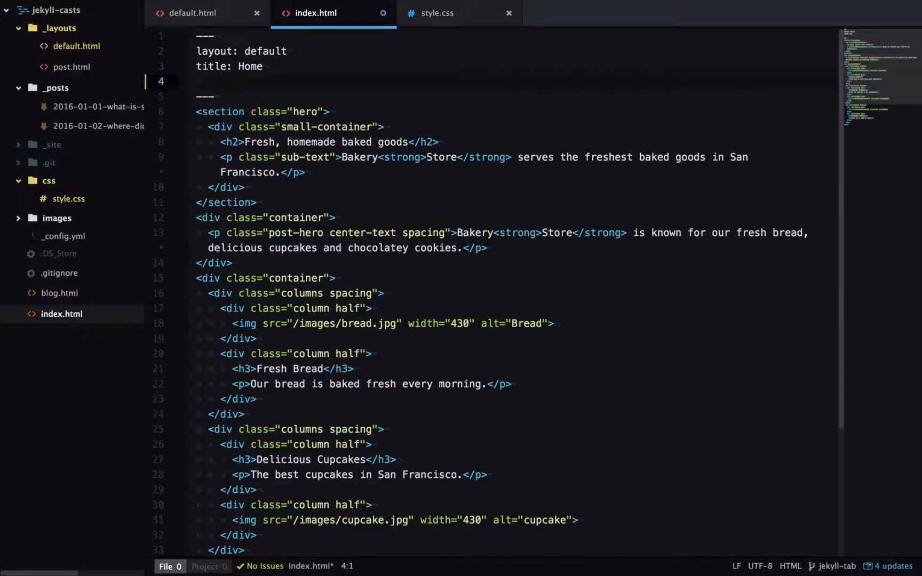
pyautogui.write('n')
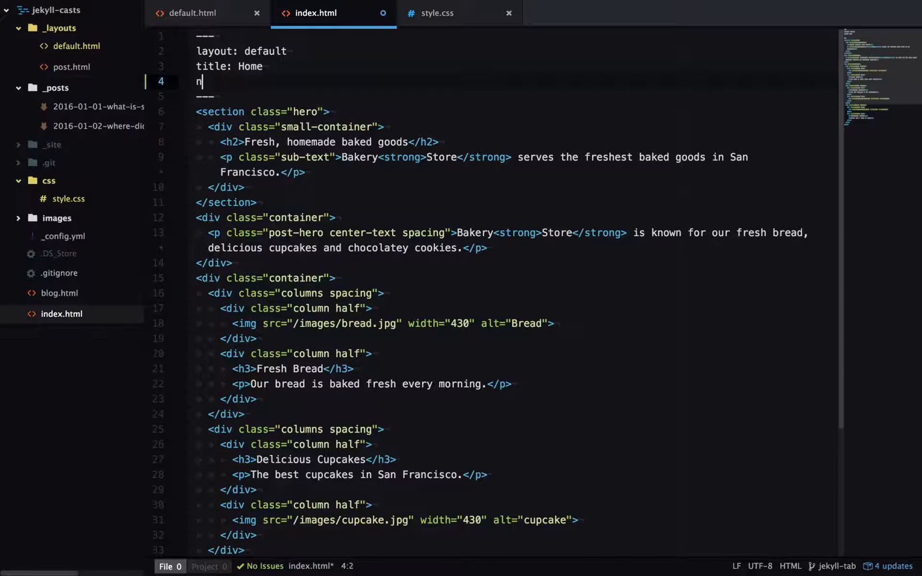
pyautogui.write('avigation_weight')
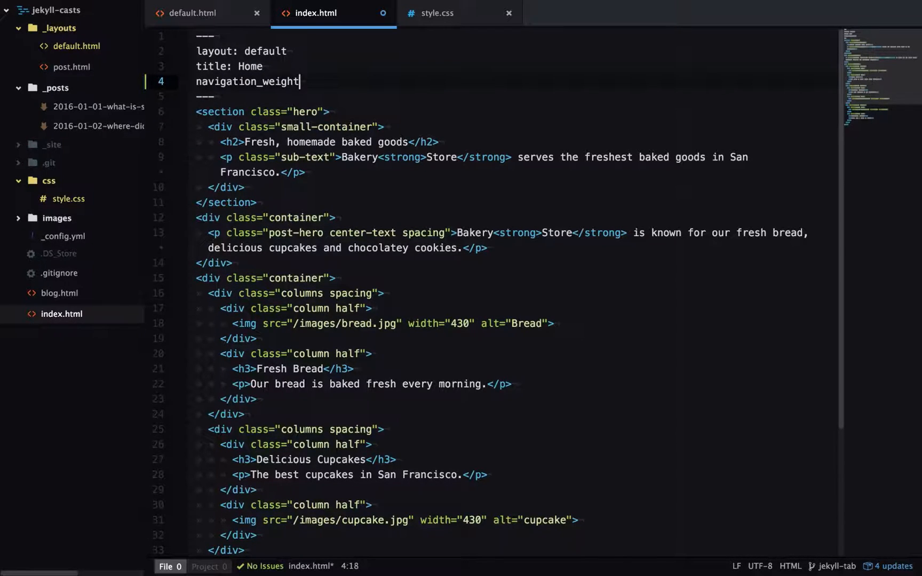
pyautogui.write(':')
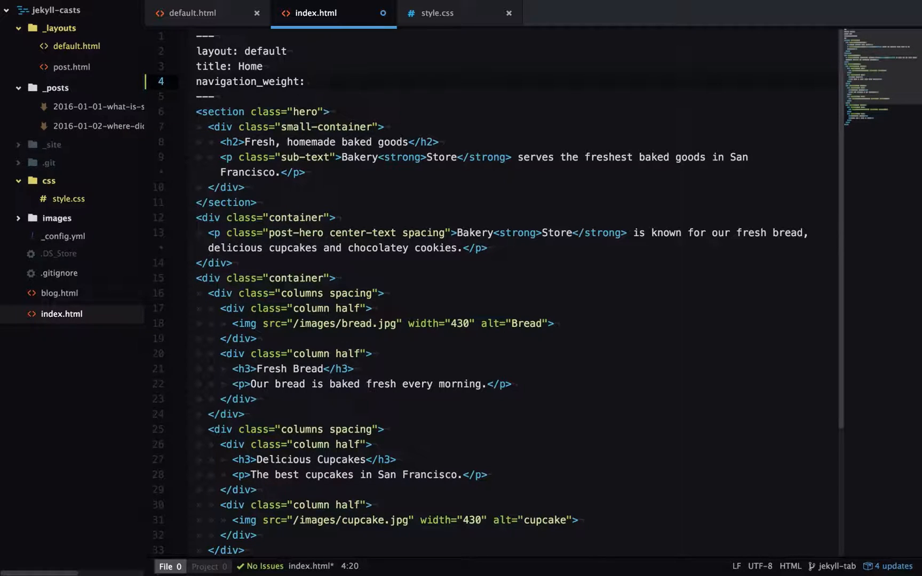
pyautogui.write('1')
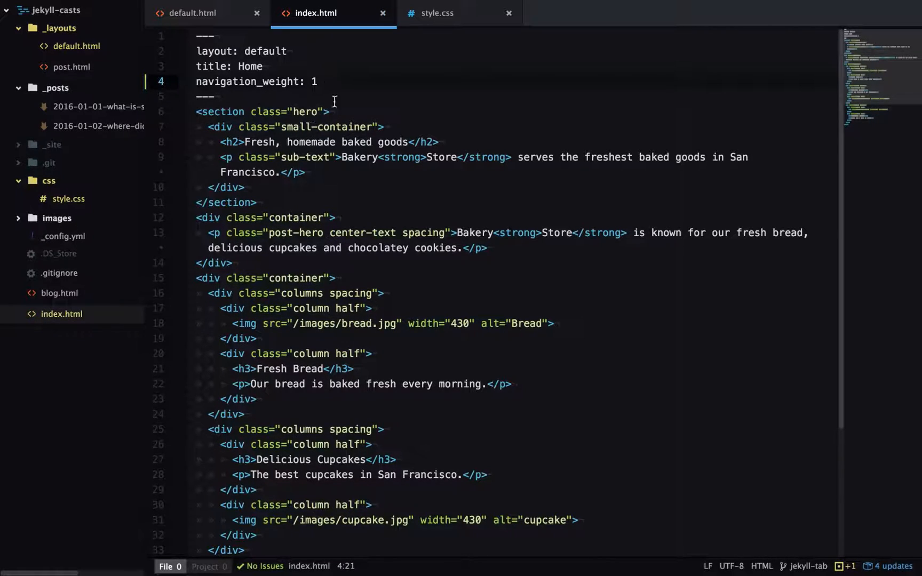
# - Add navigation_weight: 2 to blog.html's front matter
pyautogui.click(60, 293)
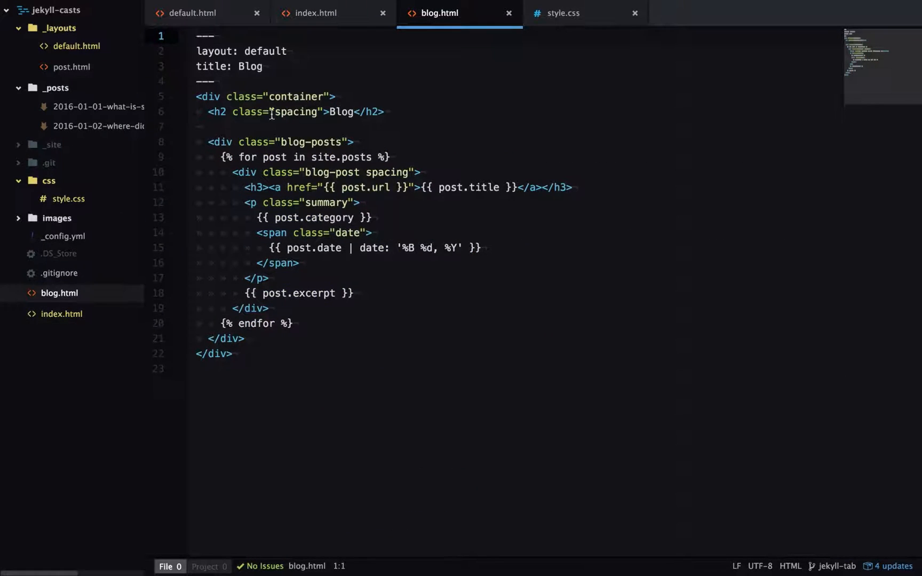
pyautogui.write('navigation_weight:')
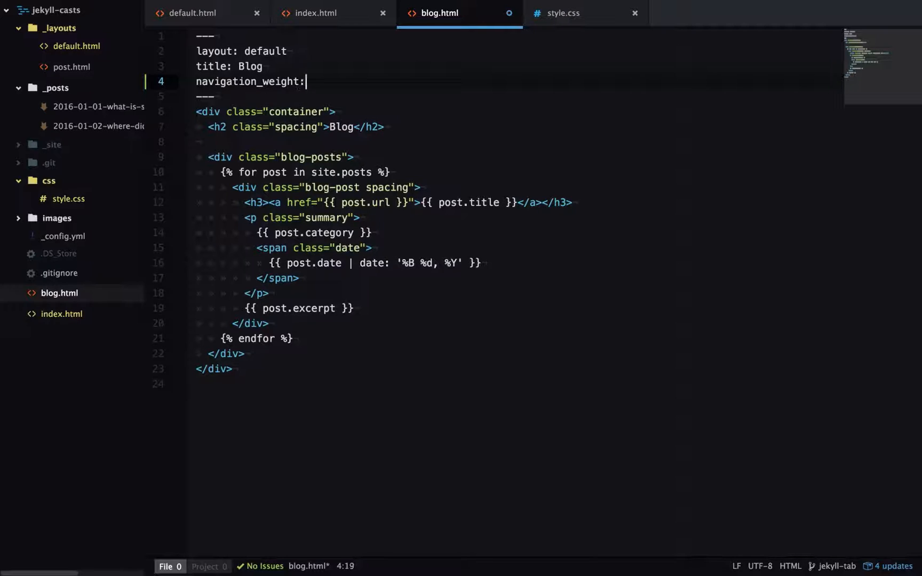
pyautogui.write('2')
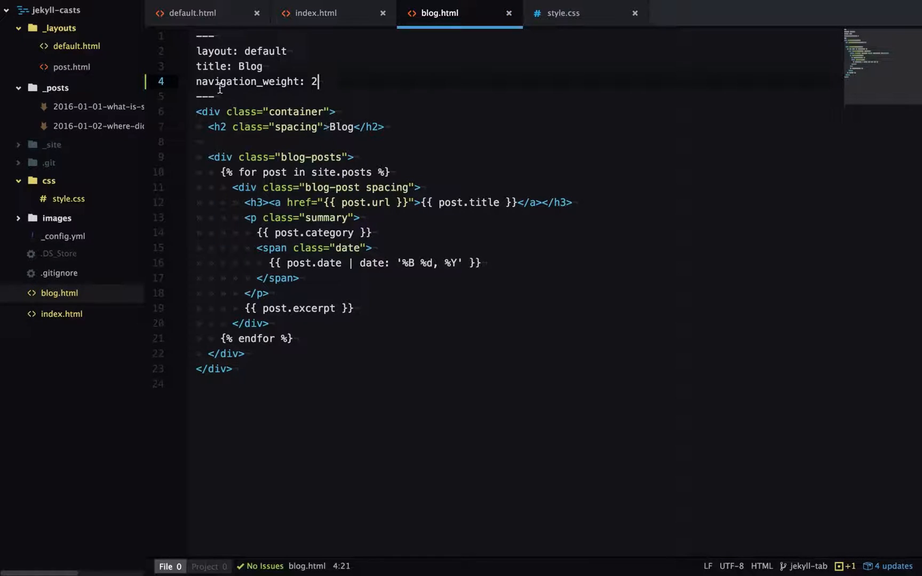
pyautogui.moveTo(101, 50)
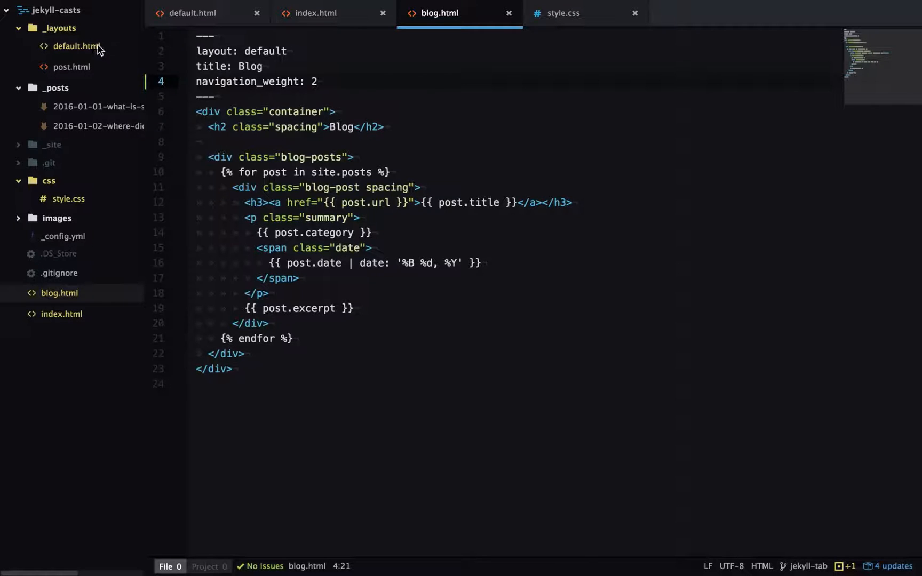
# - Inside the nav <ul>, write {% assign navigation_pages = site.html_pages | sort: 'navigation_weight' %}
pyautogui.click(191, 13)
pyautogui.write('{% ')
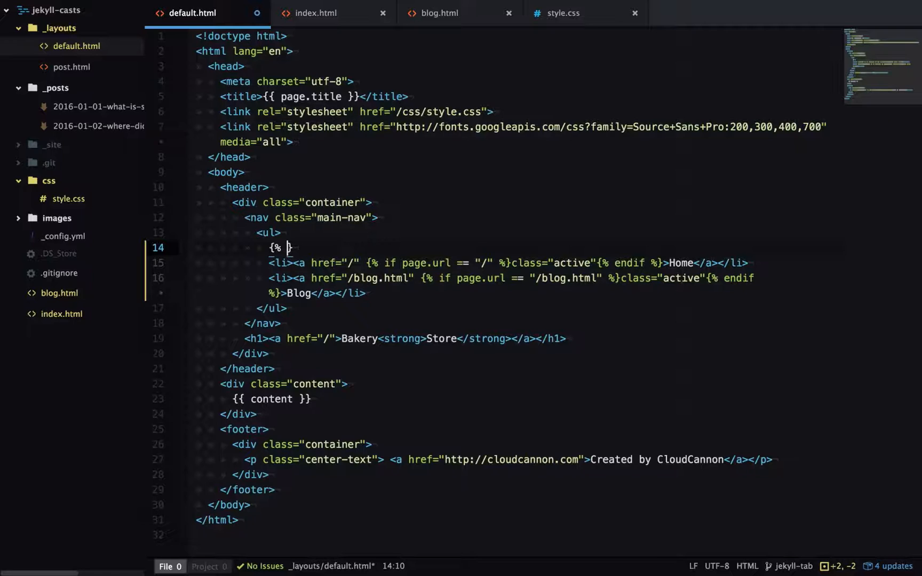
pyautogui.write('assign a}')
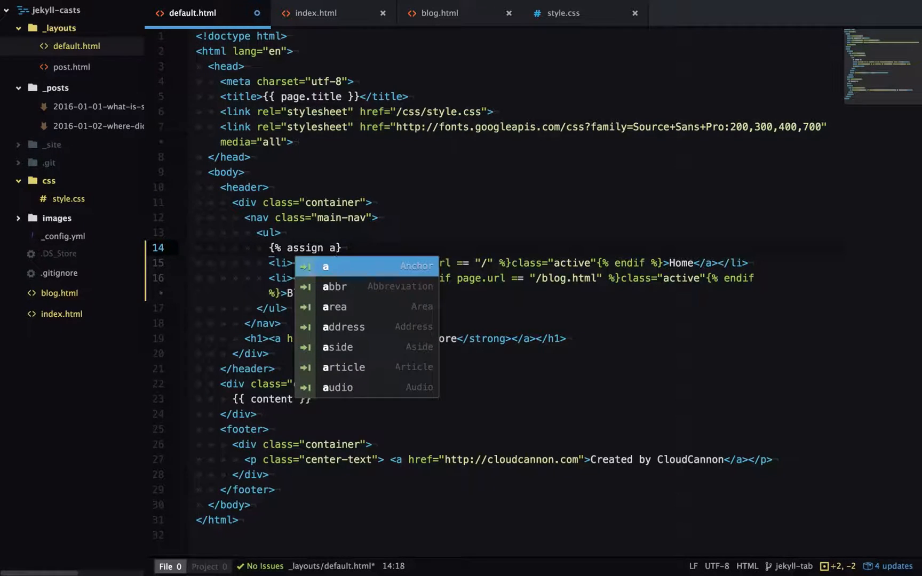
pyautogui.write('navigation_pa')
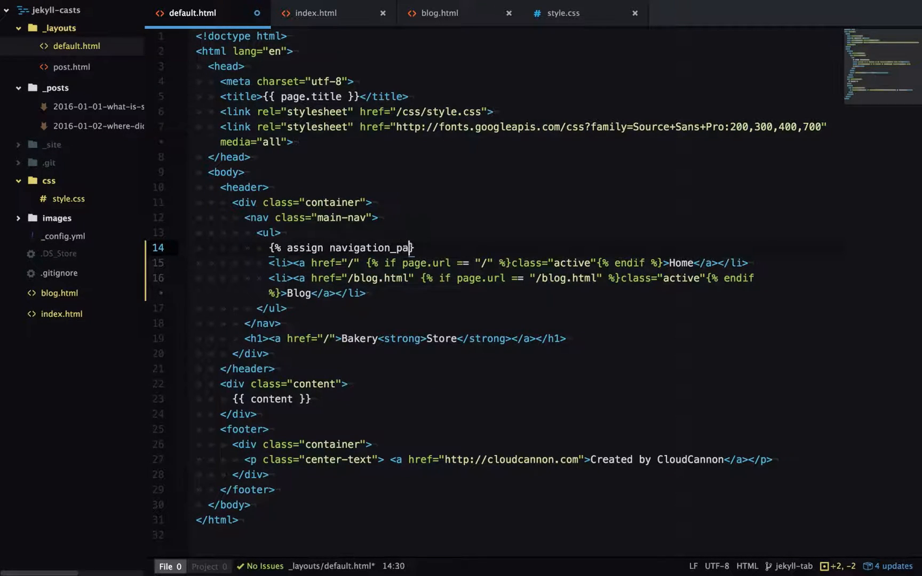
pyautogui.write('ges = %')
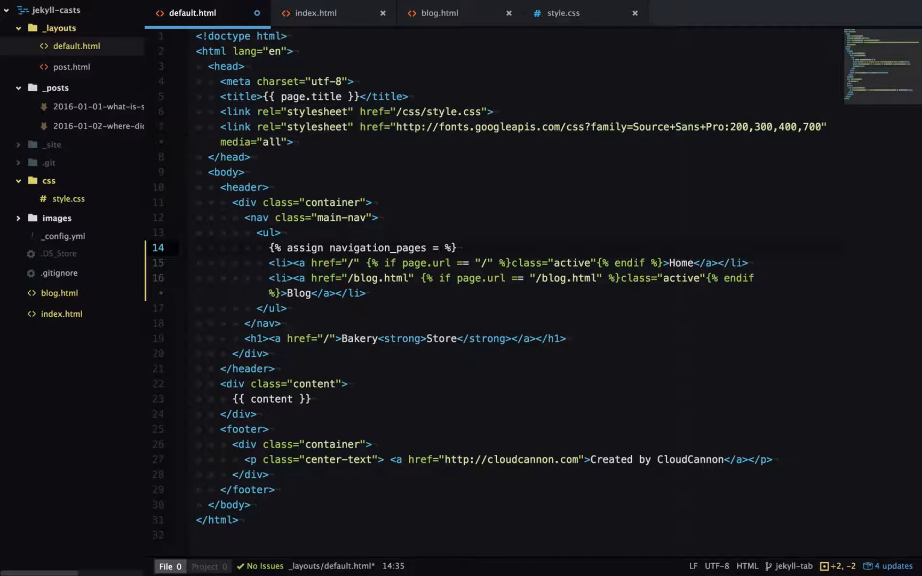
pyautogui.write('site.')
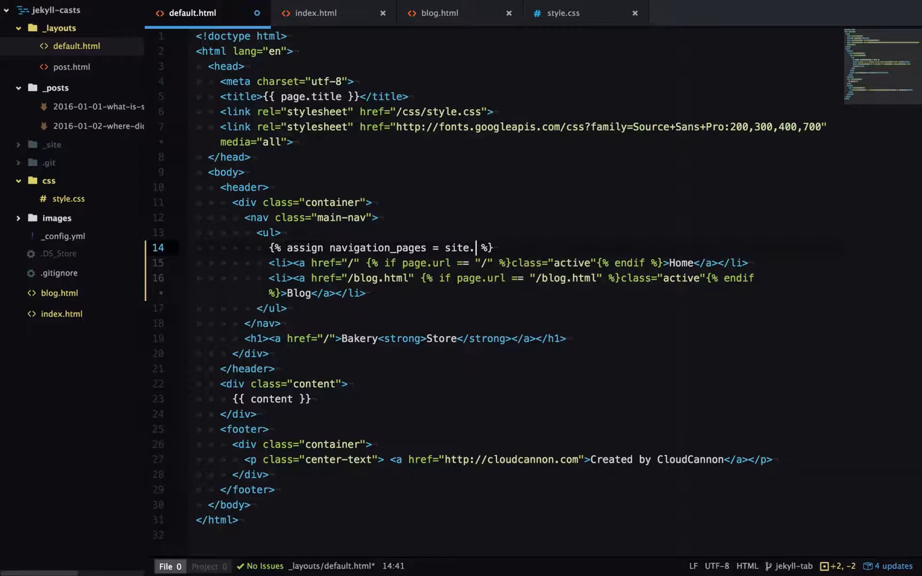
pyautogui.write('html_pages')
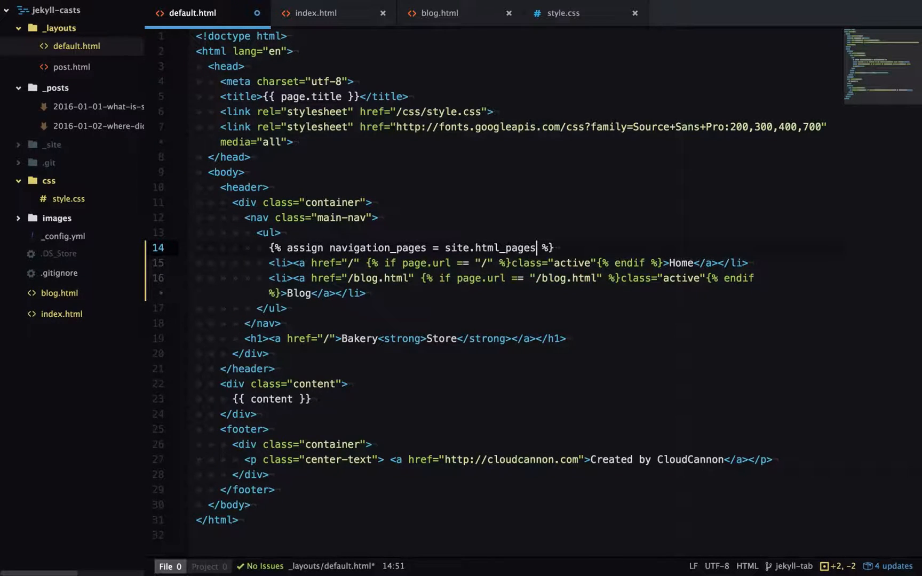
pyautogui.write('|')
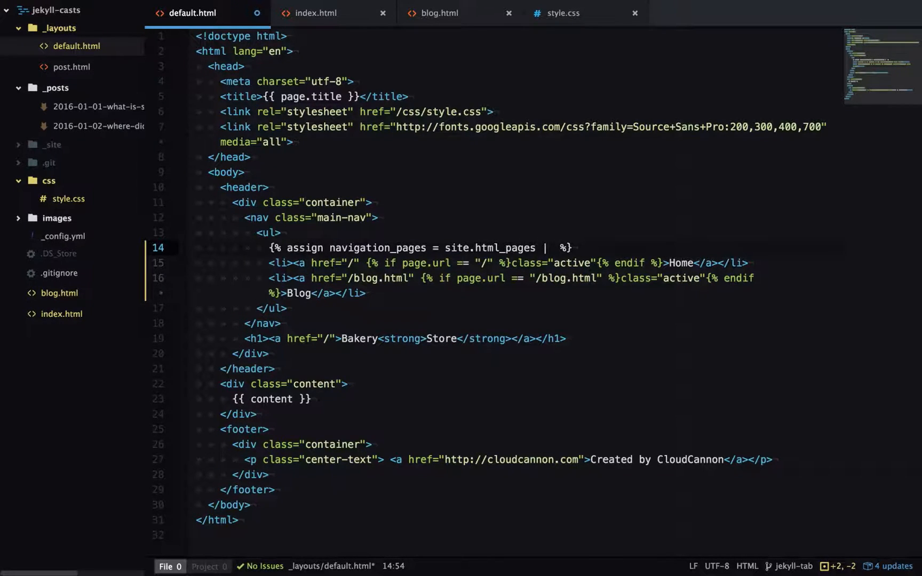
pyautogui.write('sort:')
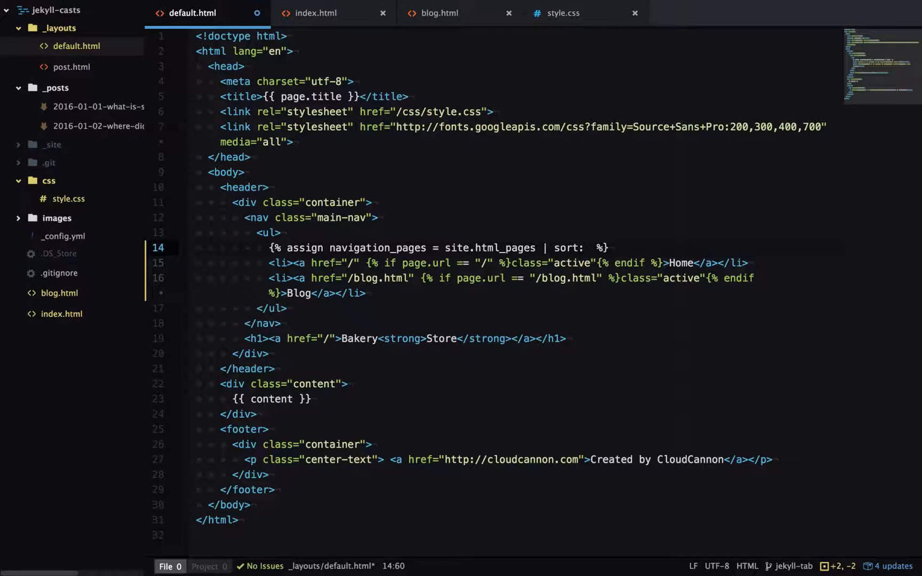
pyautogui.write("'na'")
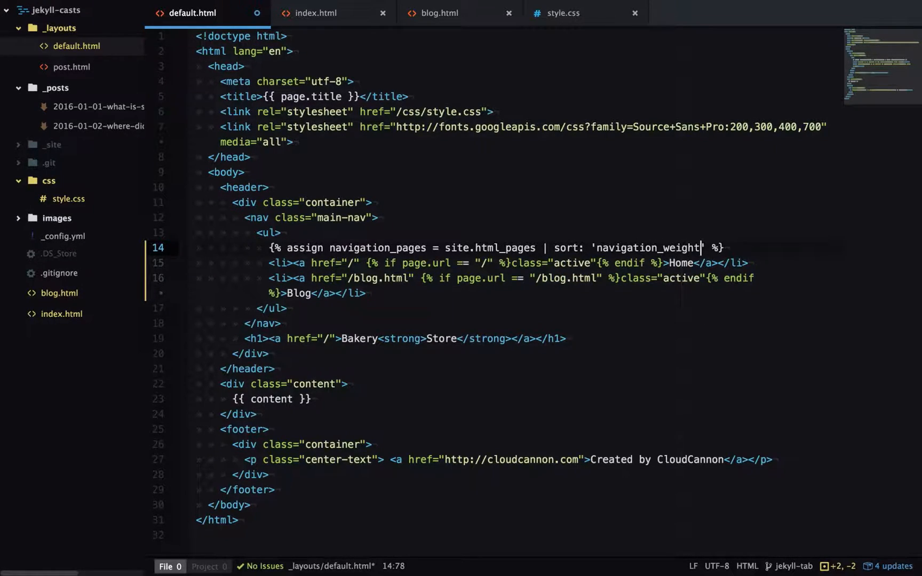
pyautogui.press('enter')
pyautogui.write('{% for p in na')
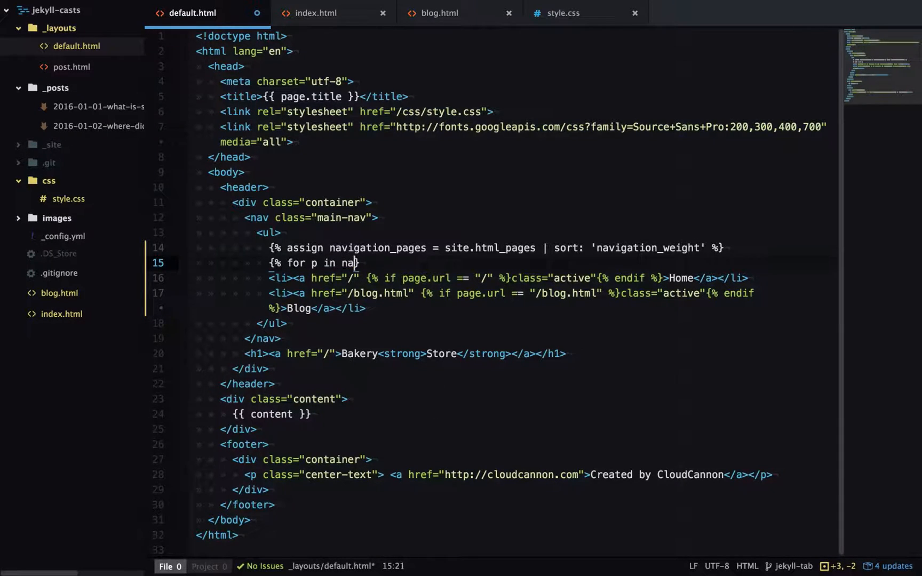
# - Add {% for p in navigation_pages %}…{% endfor %} wrapping an {% if p.navigation_weight %} block
pyautogui.write('vigation_pages %')
pyautogui.write('{% ')
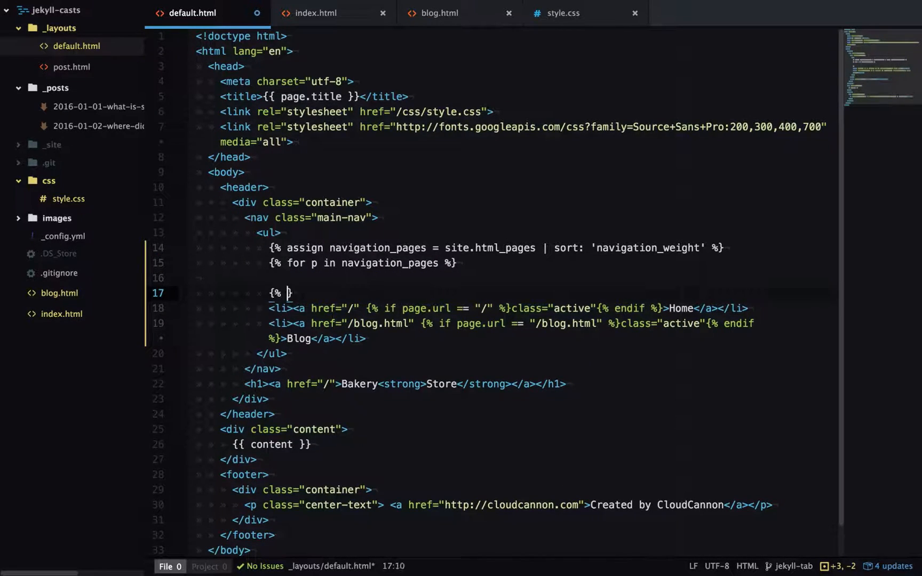
pyautogui.write('endfor %')
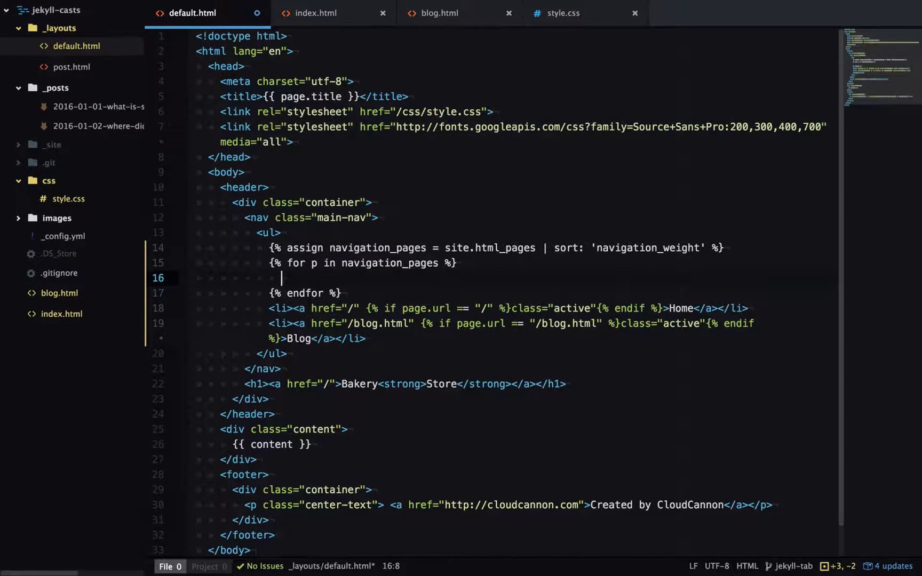
pyautogui.write('{% }')
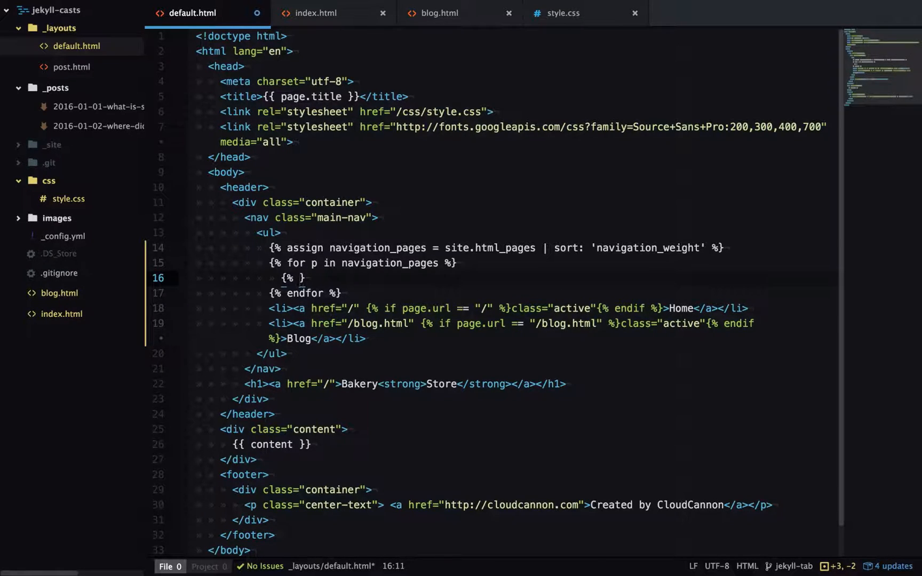
pyautogui.write('if')
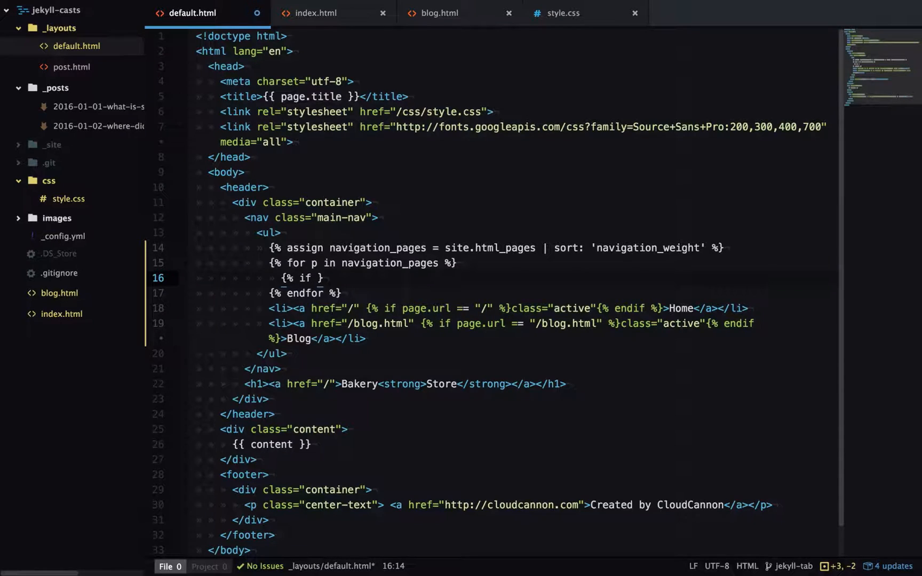
pyautogui.write('p.navigation')
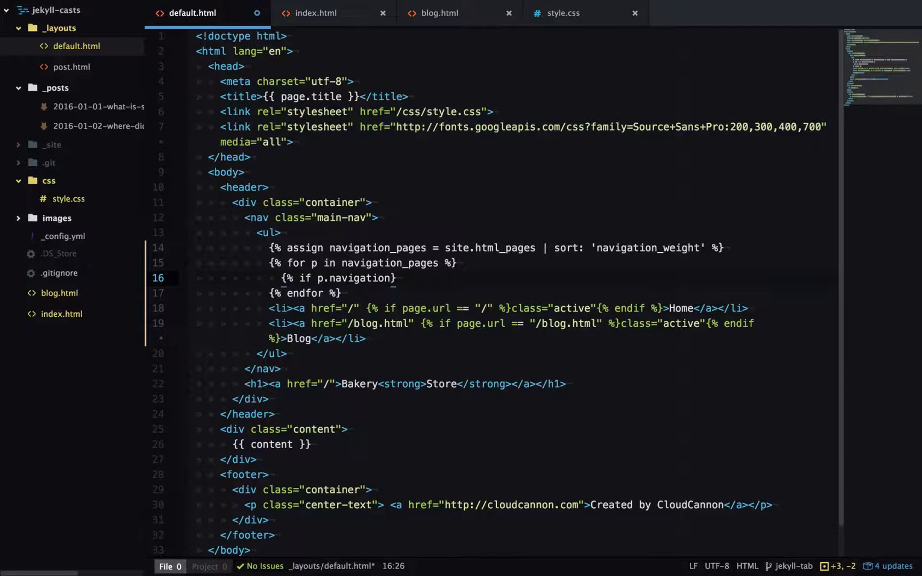
pyautogui.write('_weight %')
pyautogui.write('{% endif %')
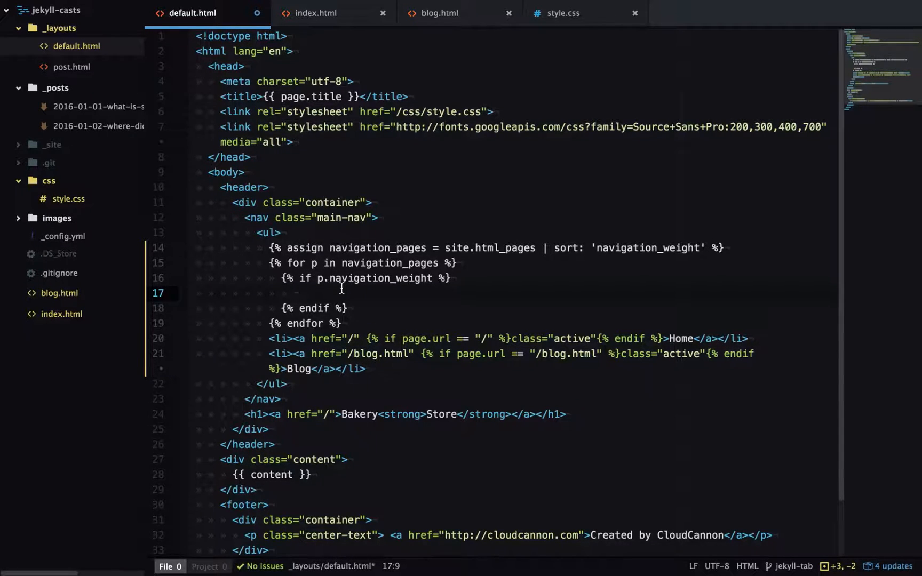
# - Inside the if block, start <li><a href="{{ p.url }}" for each weighted page
pyautogui.write('<li>')
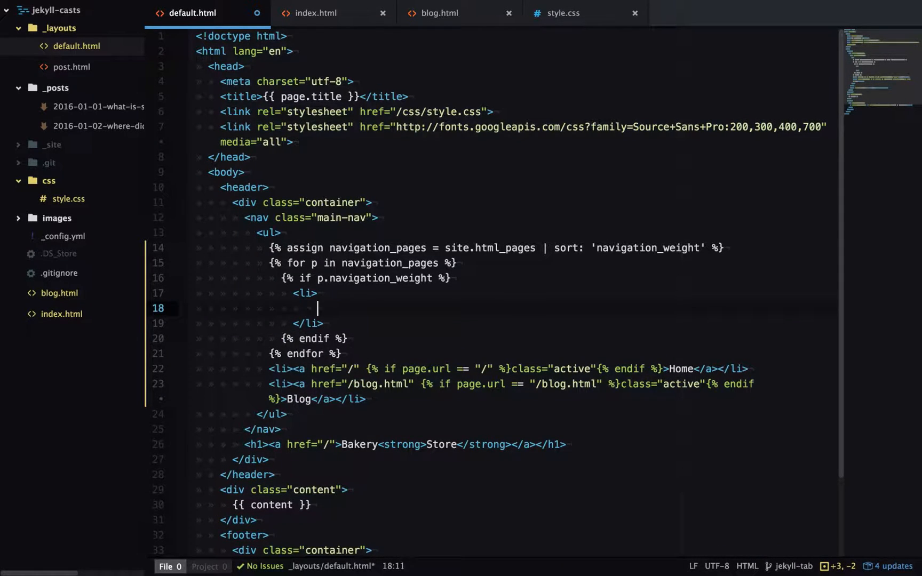
pyautogui.write('<a href=')
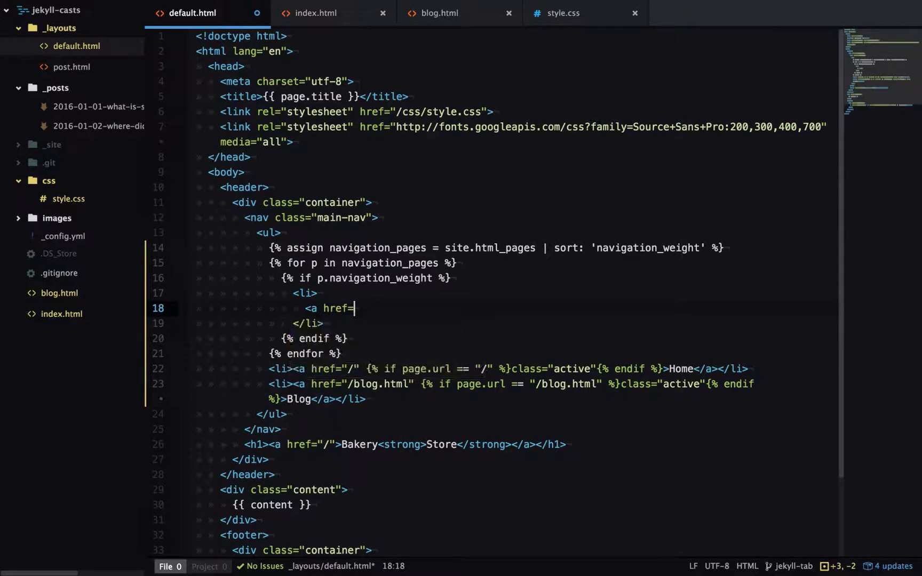
pyautogui.write('"{{ }}"')
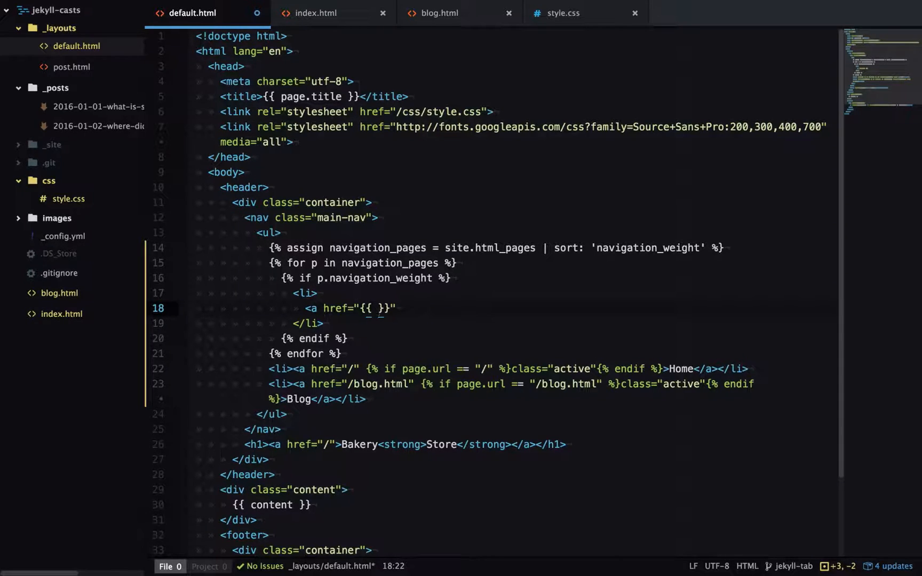
pyautogui.write('p.')
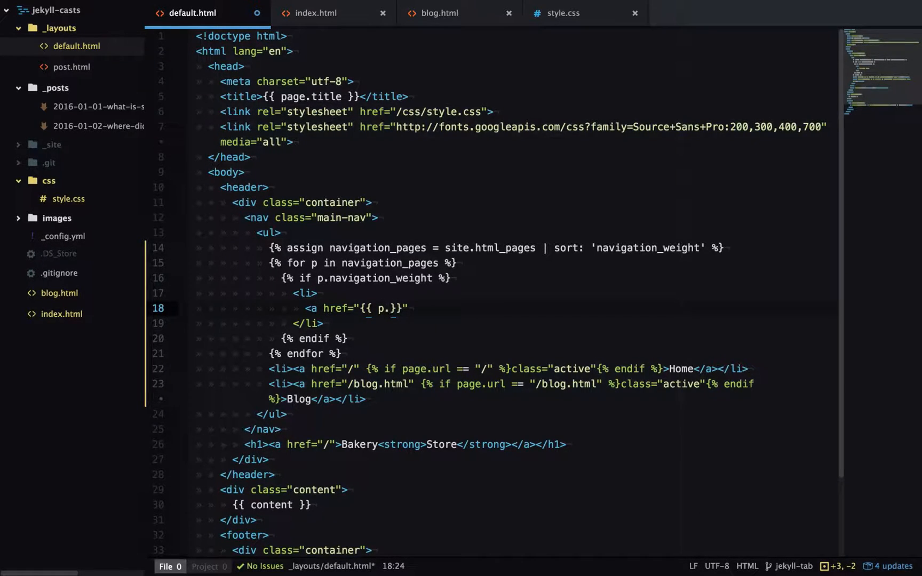
pyautogui.write('url')
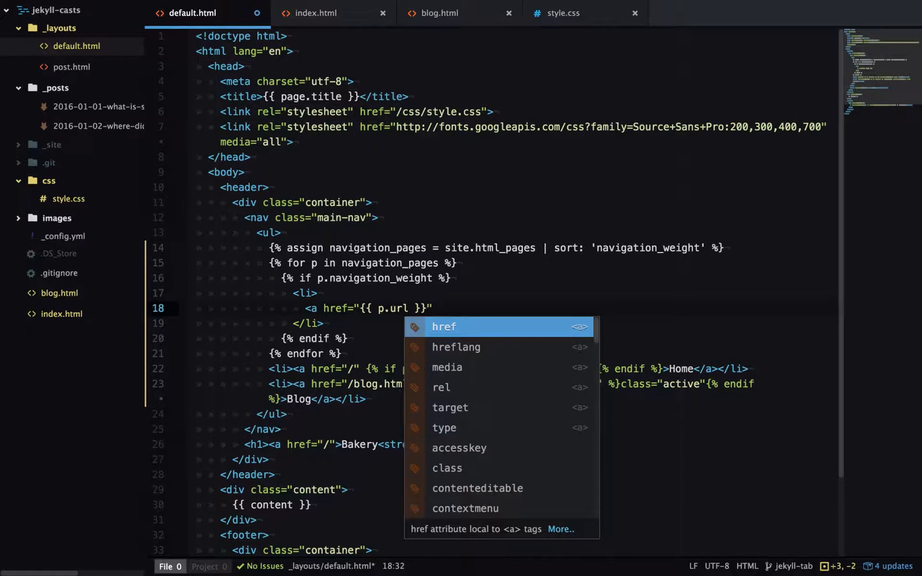
# - Add {% if p.url == page.url %} class="active" {% endif %} to the generated anchor
pyautogui.write('{%')
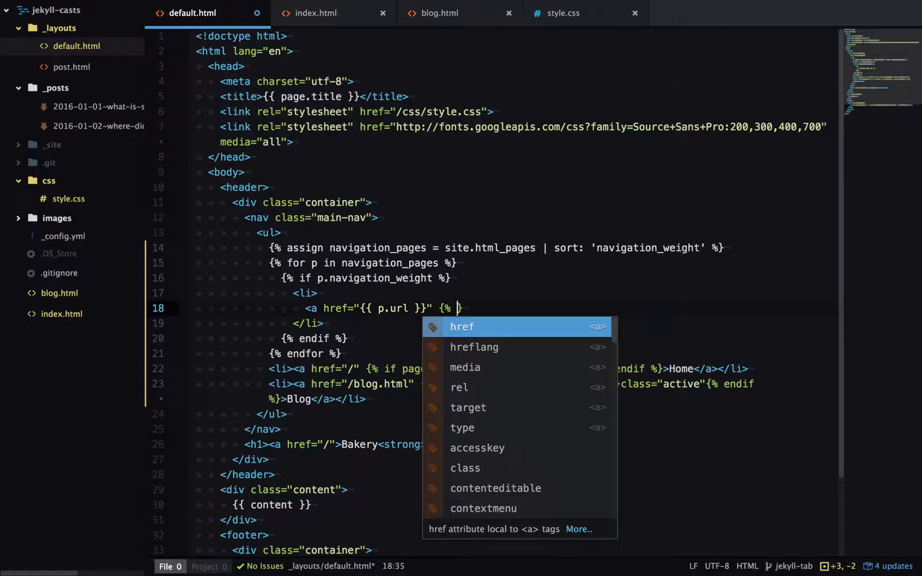
pyautogui.write('if p.url ==')
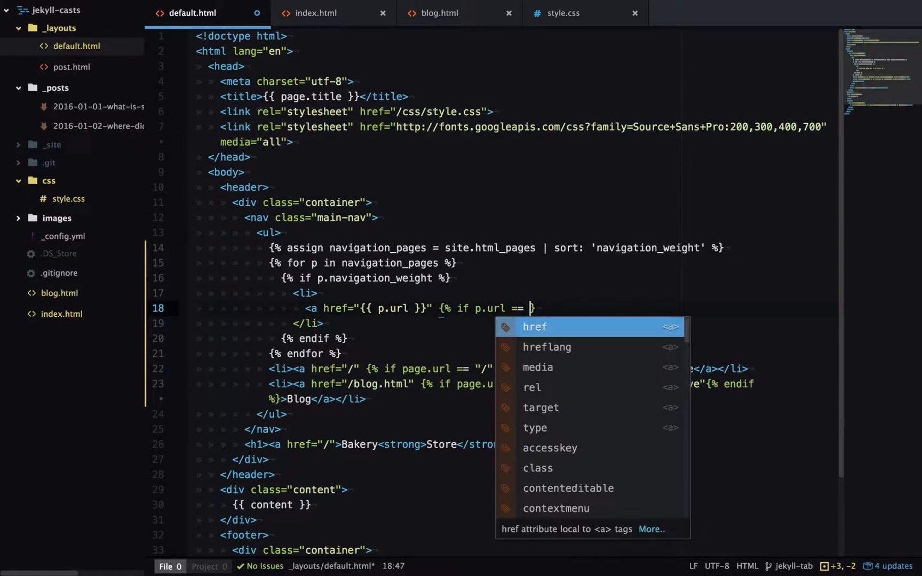
pyautogui.write('page.')
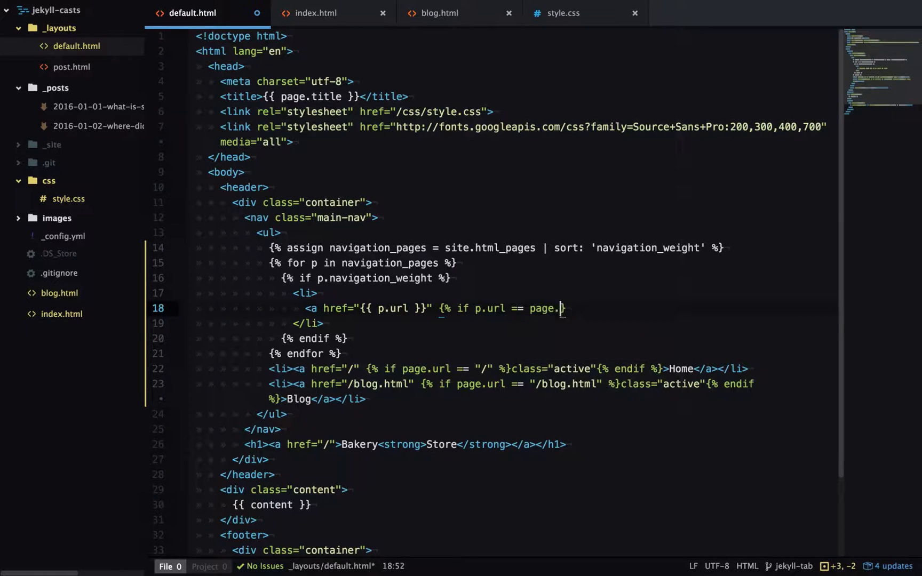
pyautogui.write('url %}')
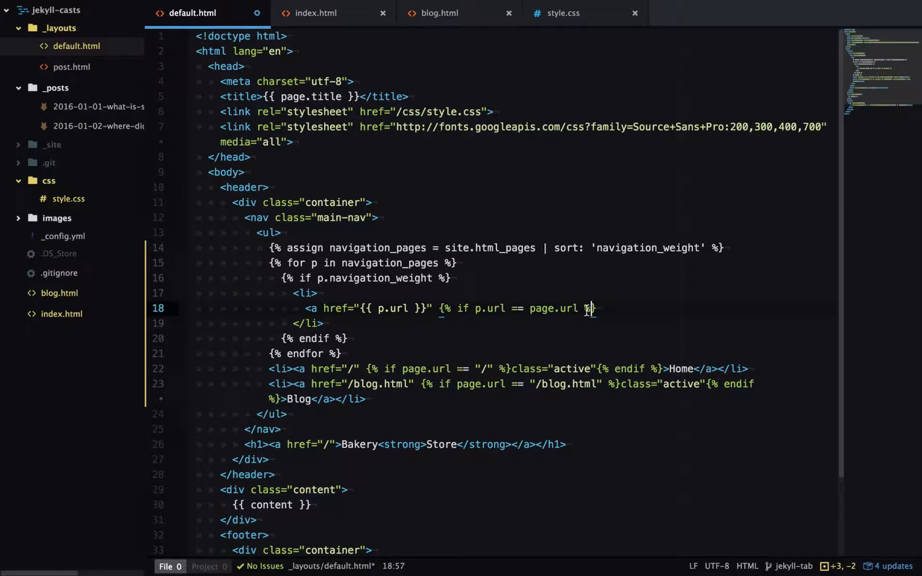
pyautogui.write('class="active')
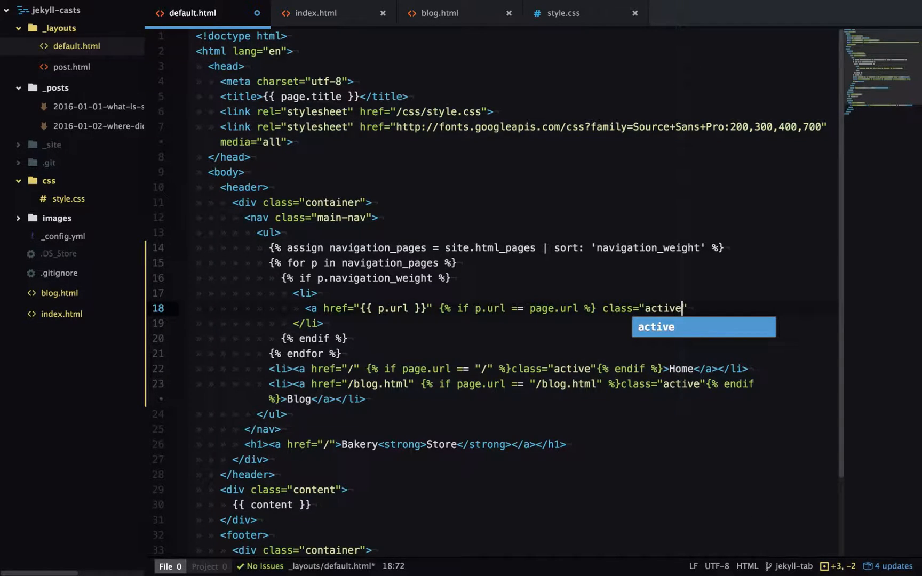
pyautogui.write('{$')
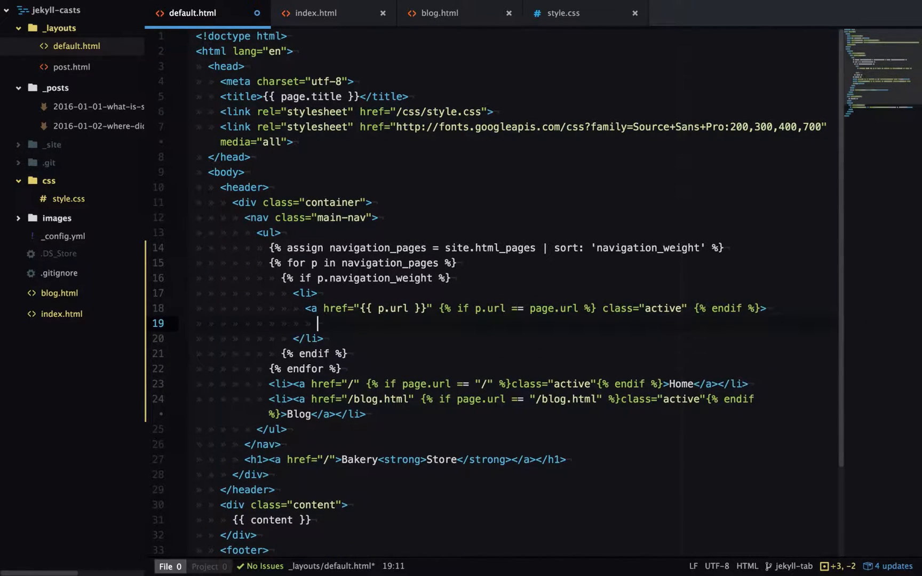
# - Label the link with {{ p.title }}, close </a></li>, and save default.html
pyautogui.write('{{ }}')
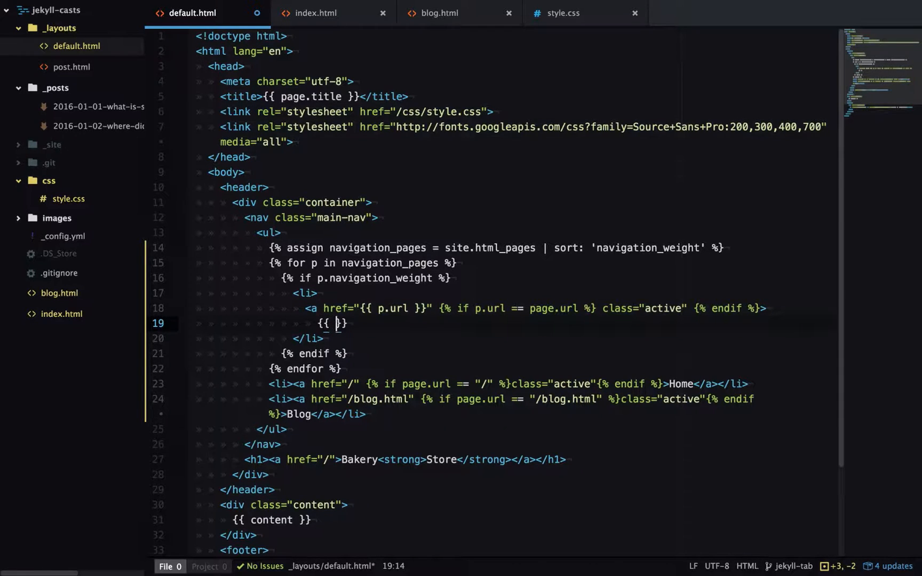
pyautogui.write('p.tt')
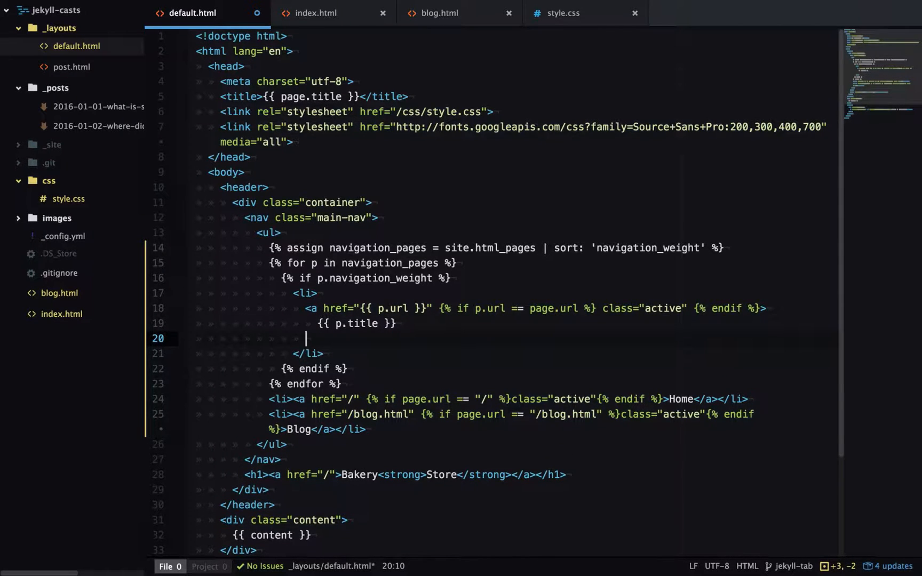
pyautogui.write('</a>')
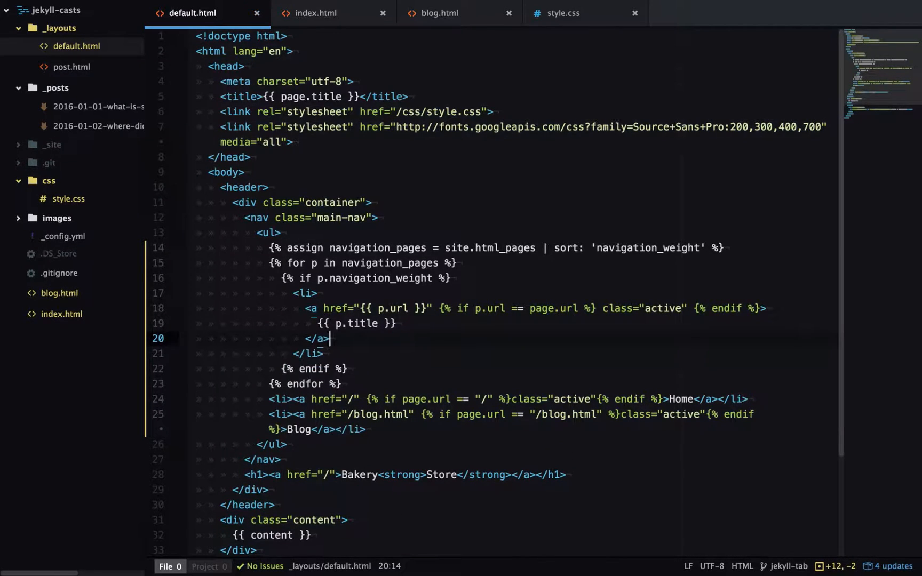
pyautogui.click(330, 399)
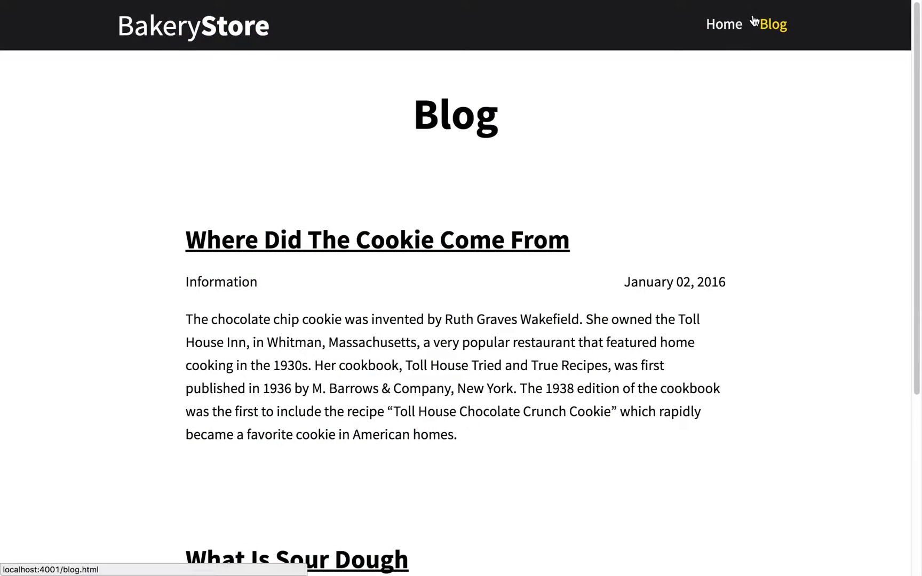
# - Visit the Blog page to check the loop-generated navigation after removing the hard-coded links
pyautogui.click(724, 24)
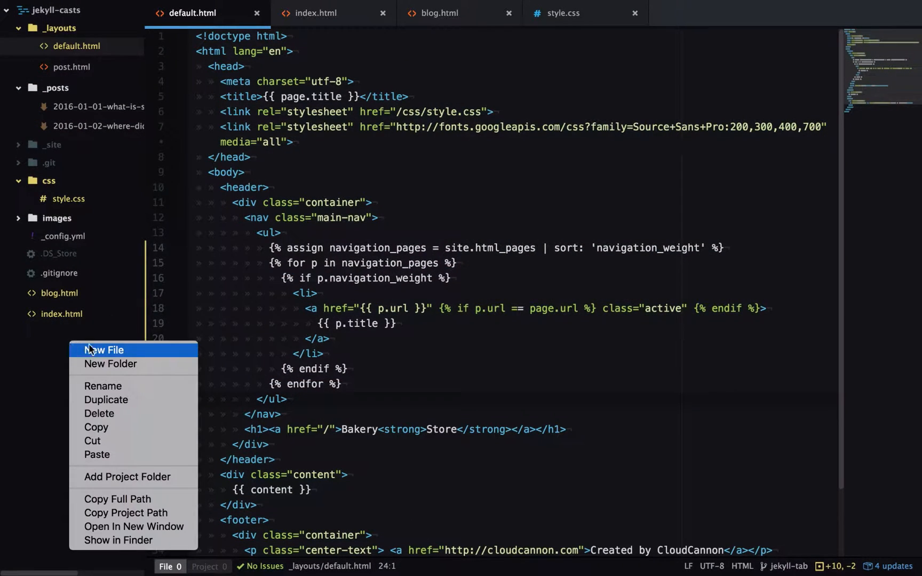
# - Create a new file named about.html in the project
pyautogui.click(104, 350)
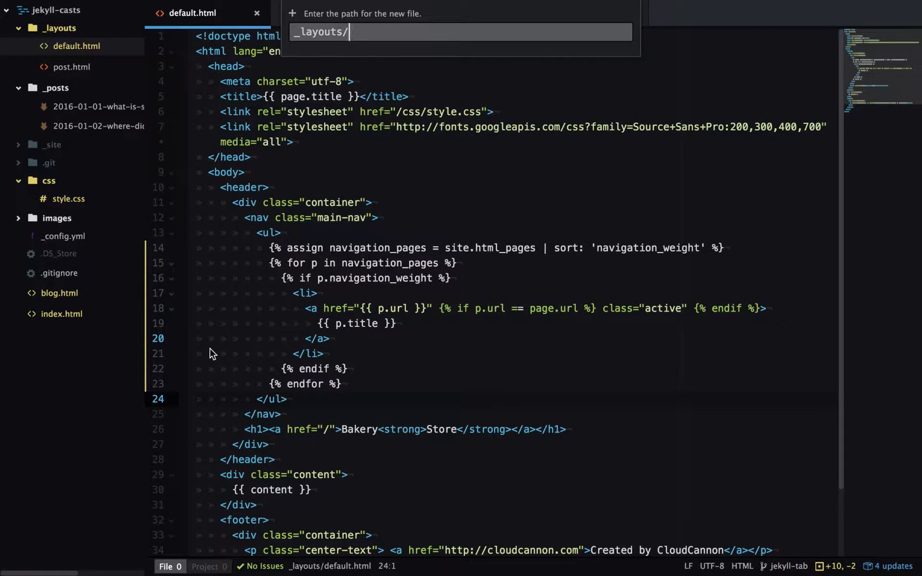
pyautogui.write('about.html')
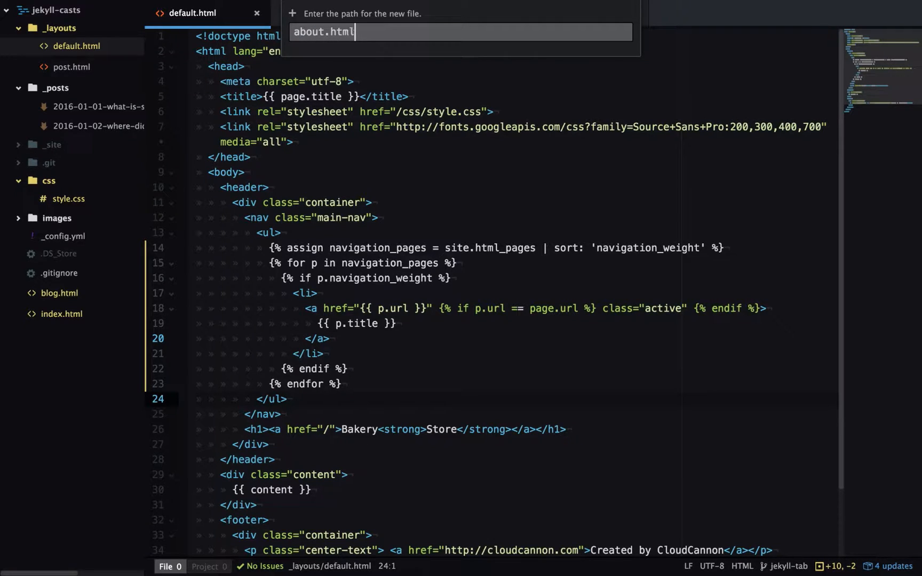
pyautogui.press('Enter')
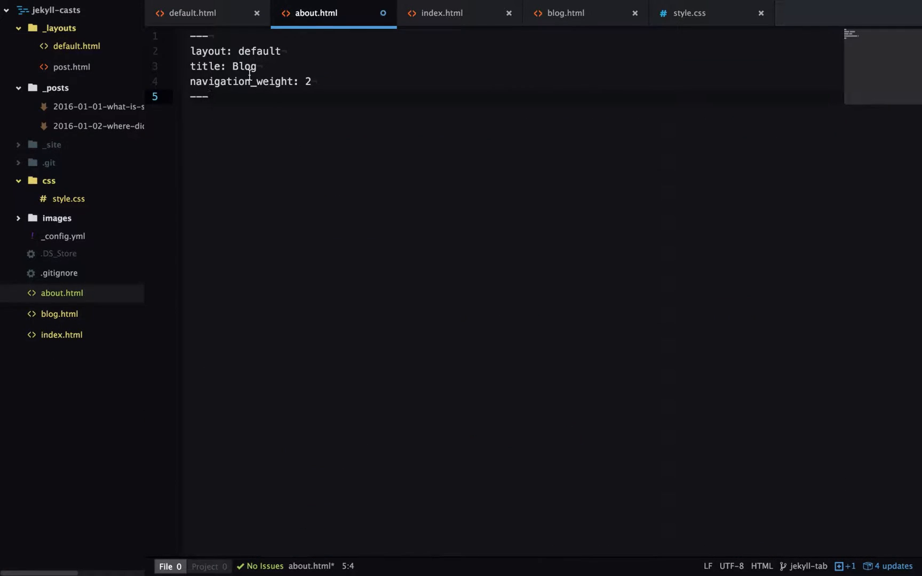
# - Write front matter layout: default, title: About, navigation_weight: 3 in about.html
pyautogui.write('About')
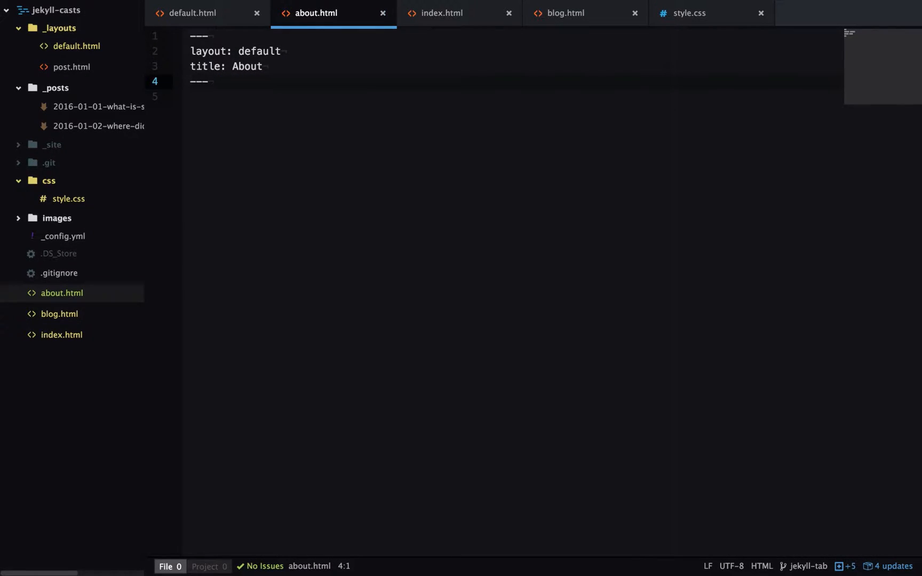
pyautogui.moveTo(297, 78)
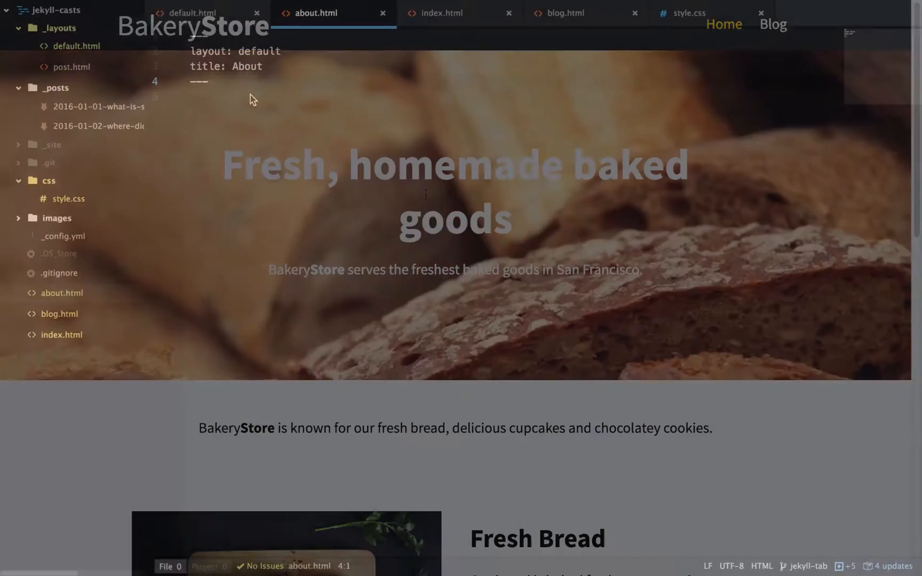
pyautogui.write('naviga')
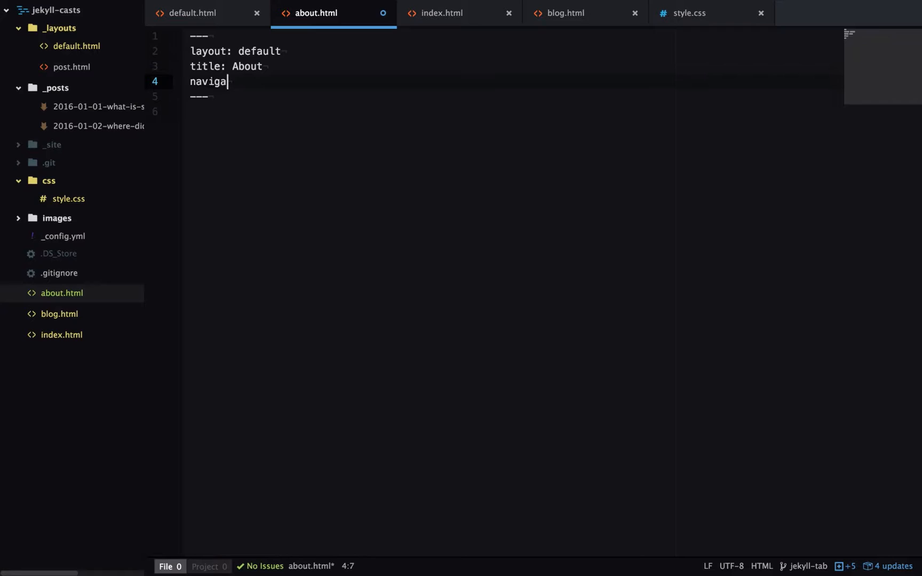
pyautogui.write('tion_weight: 3')
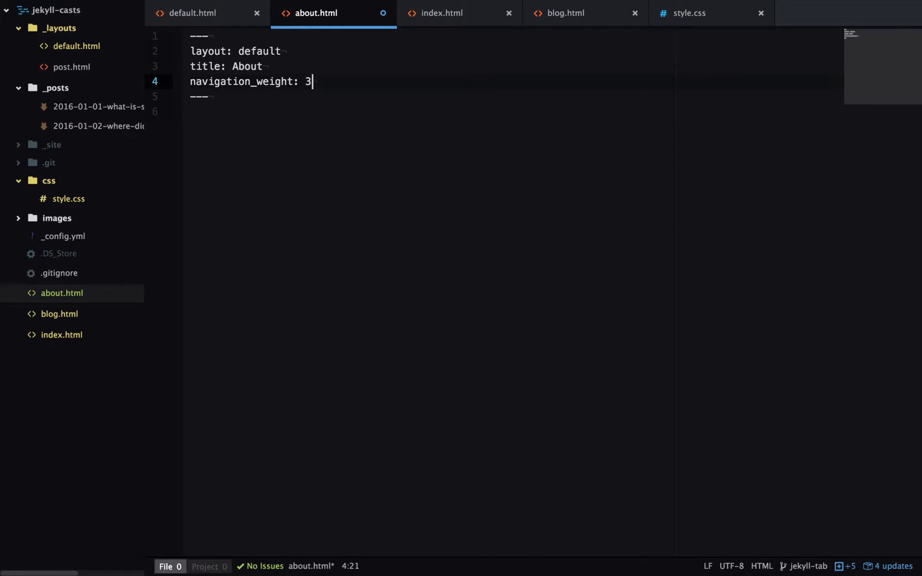